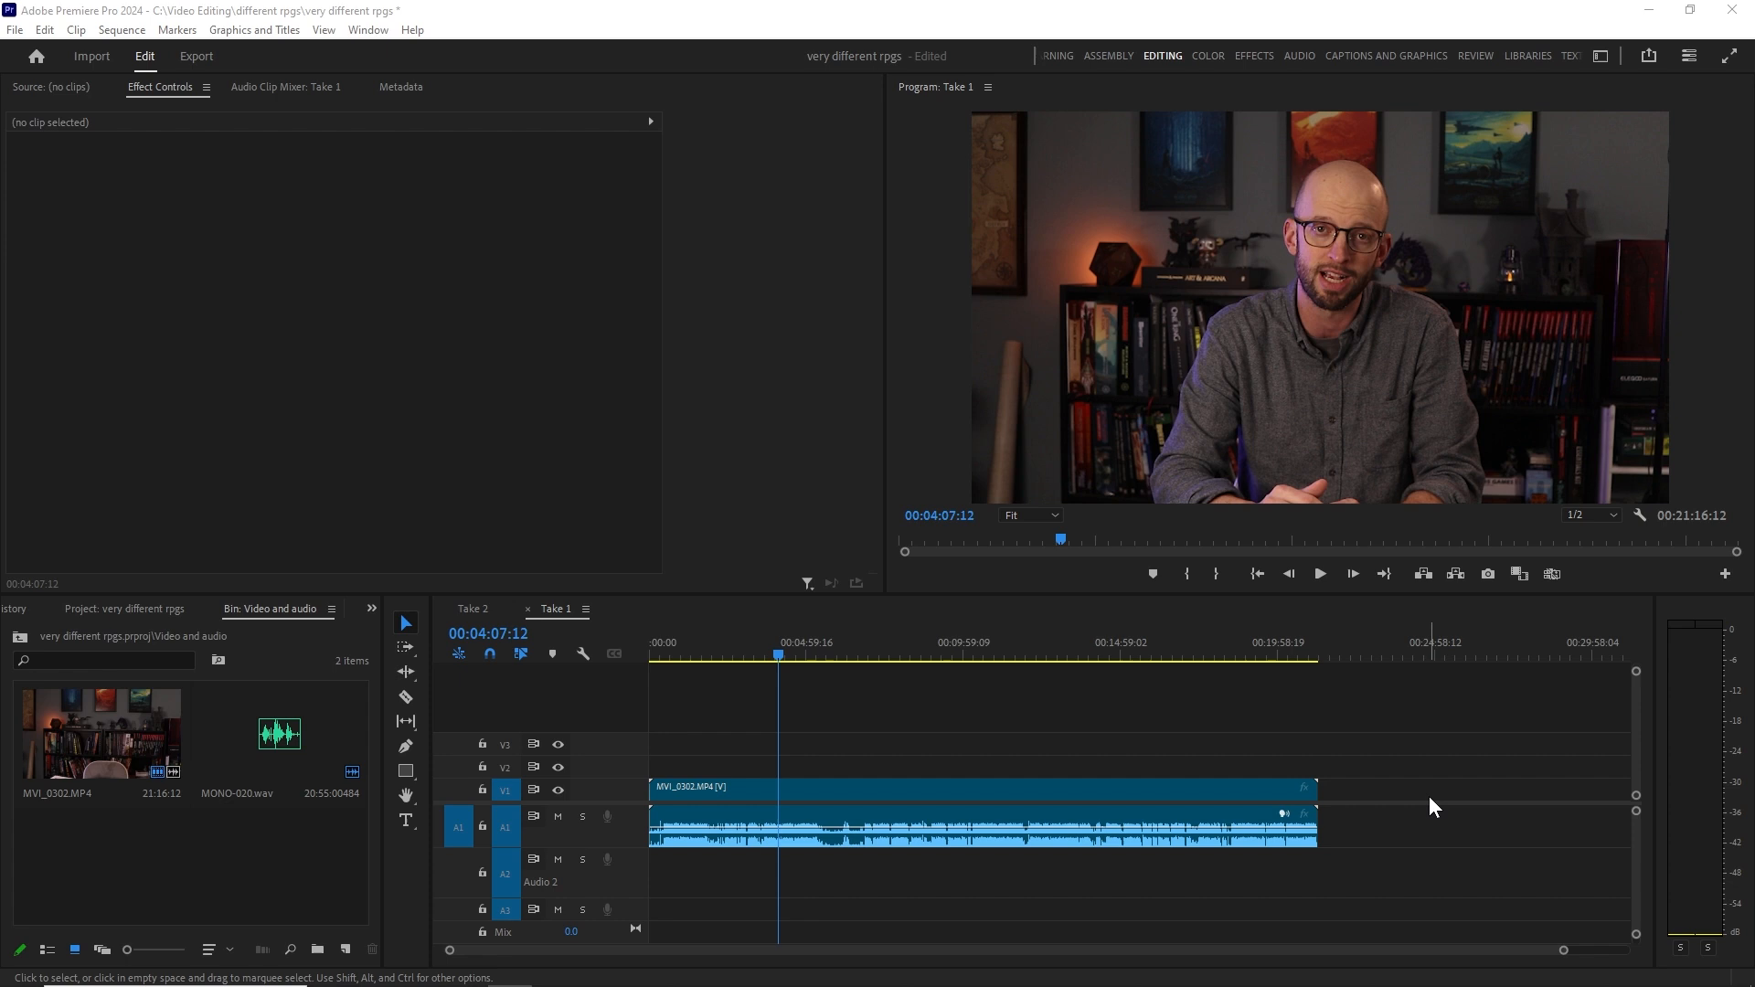
mouse_move(1100, 722)
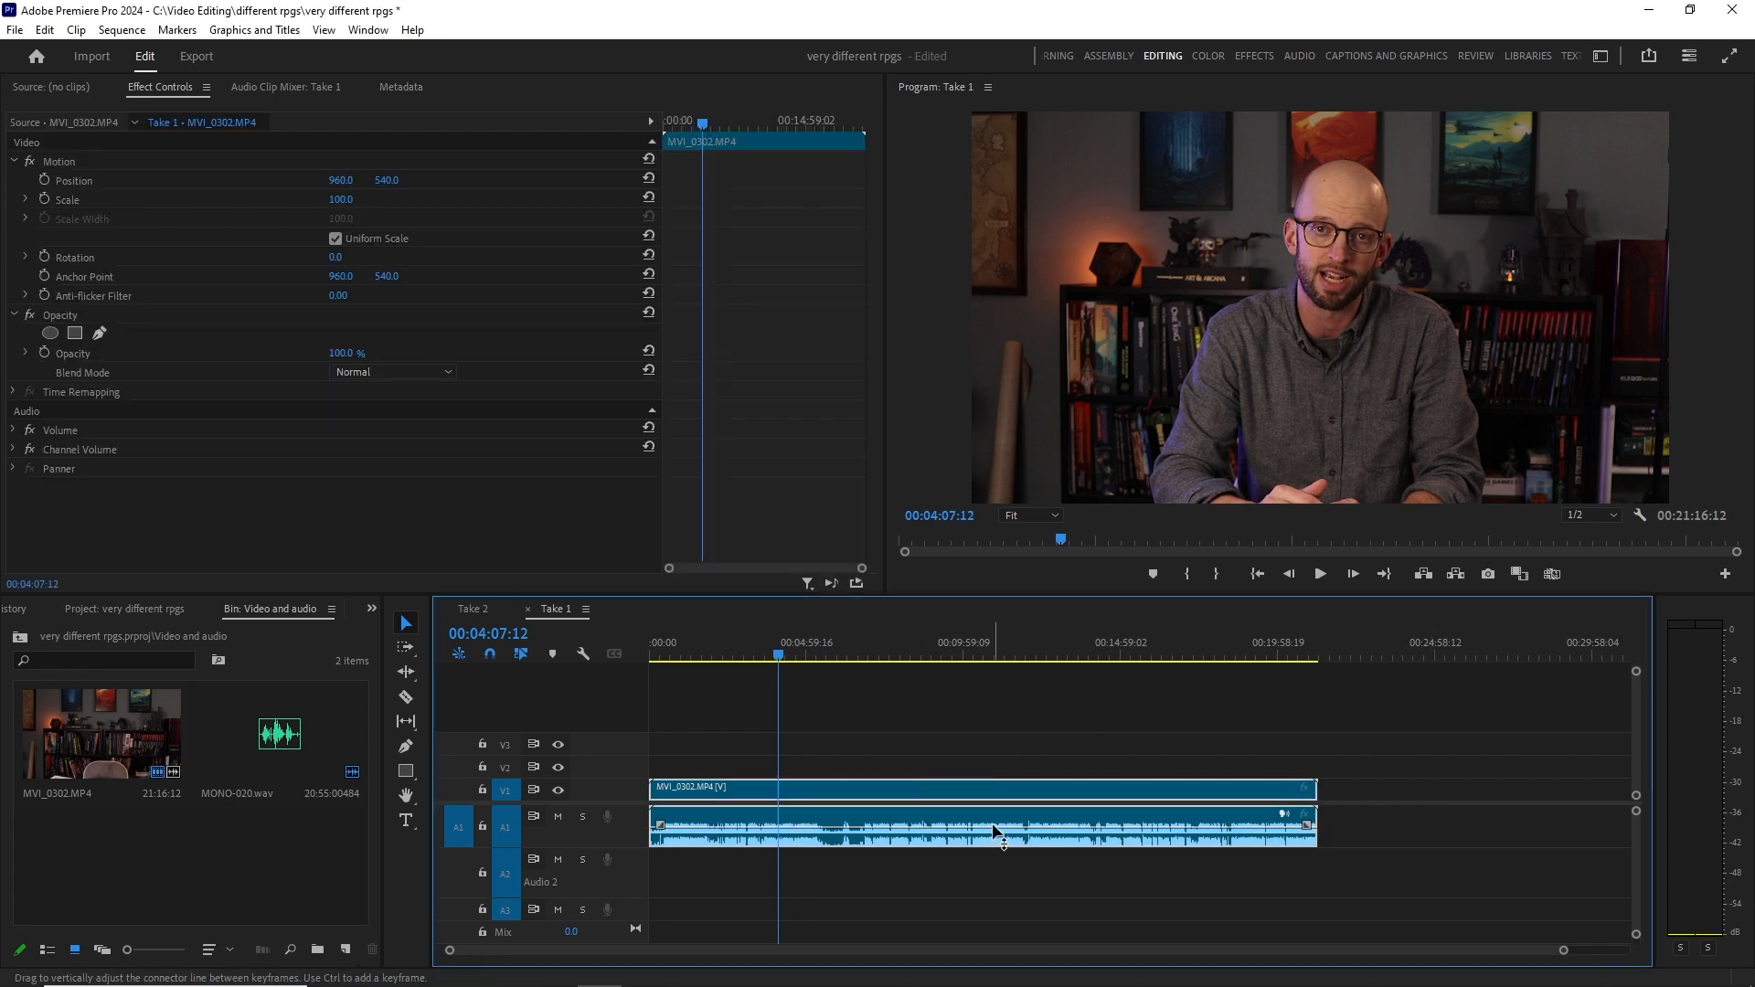
Place MONO-020.wav from the Project bin on Audio 2 beneath the MVI_0302 clip.
left_click(1002, 762)
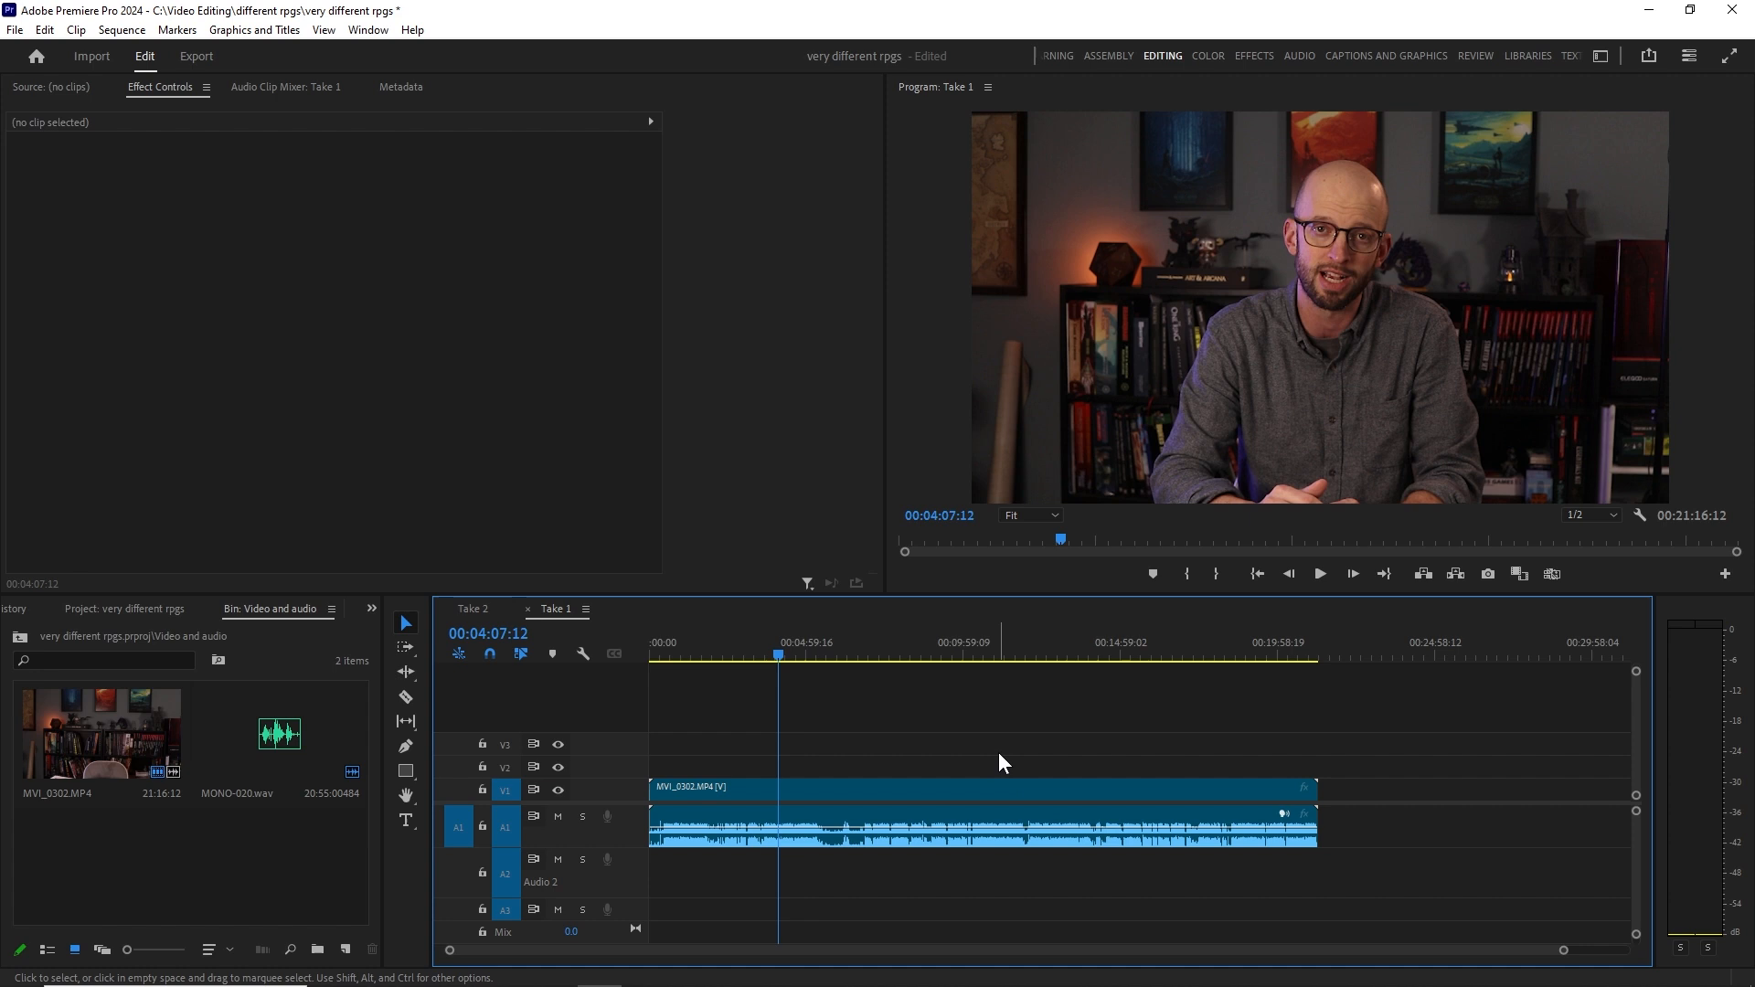
mouse_move(985, 665)
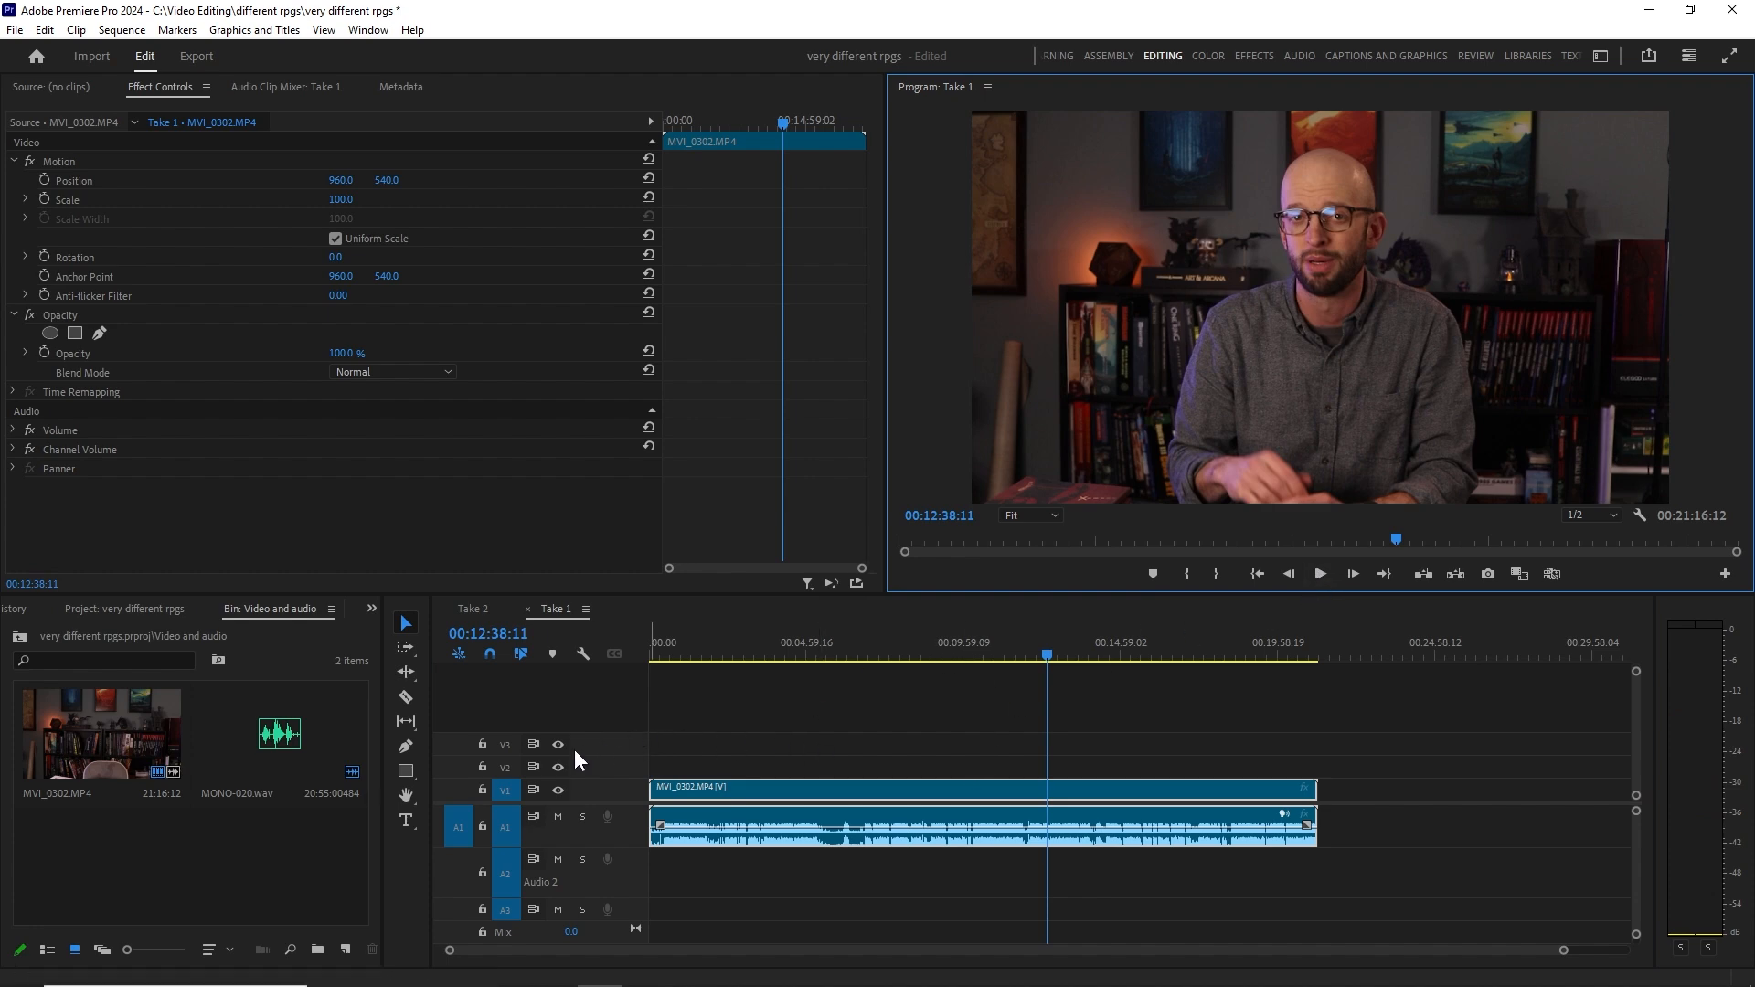
mouse_move(372, 855)
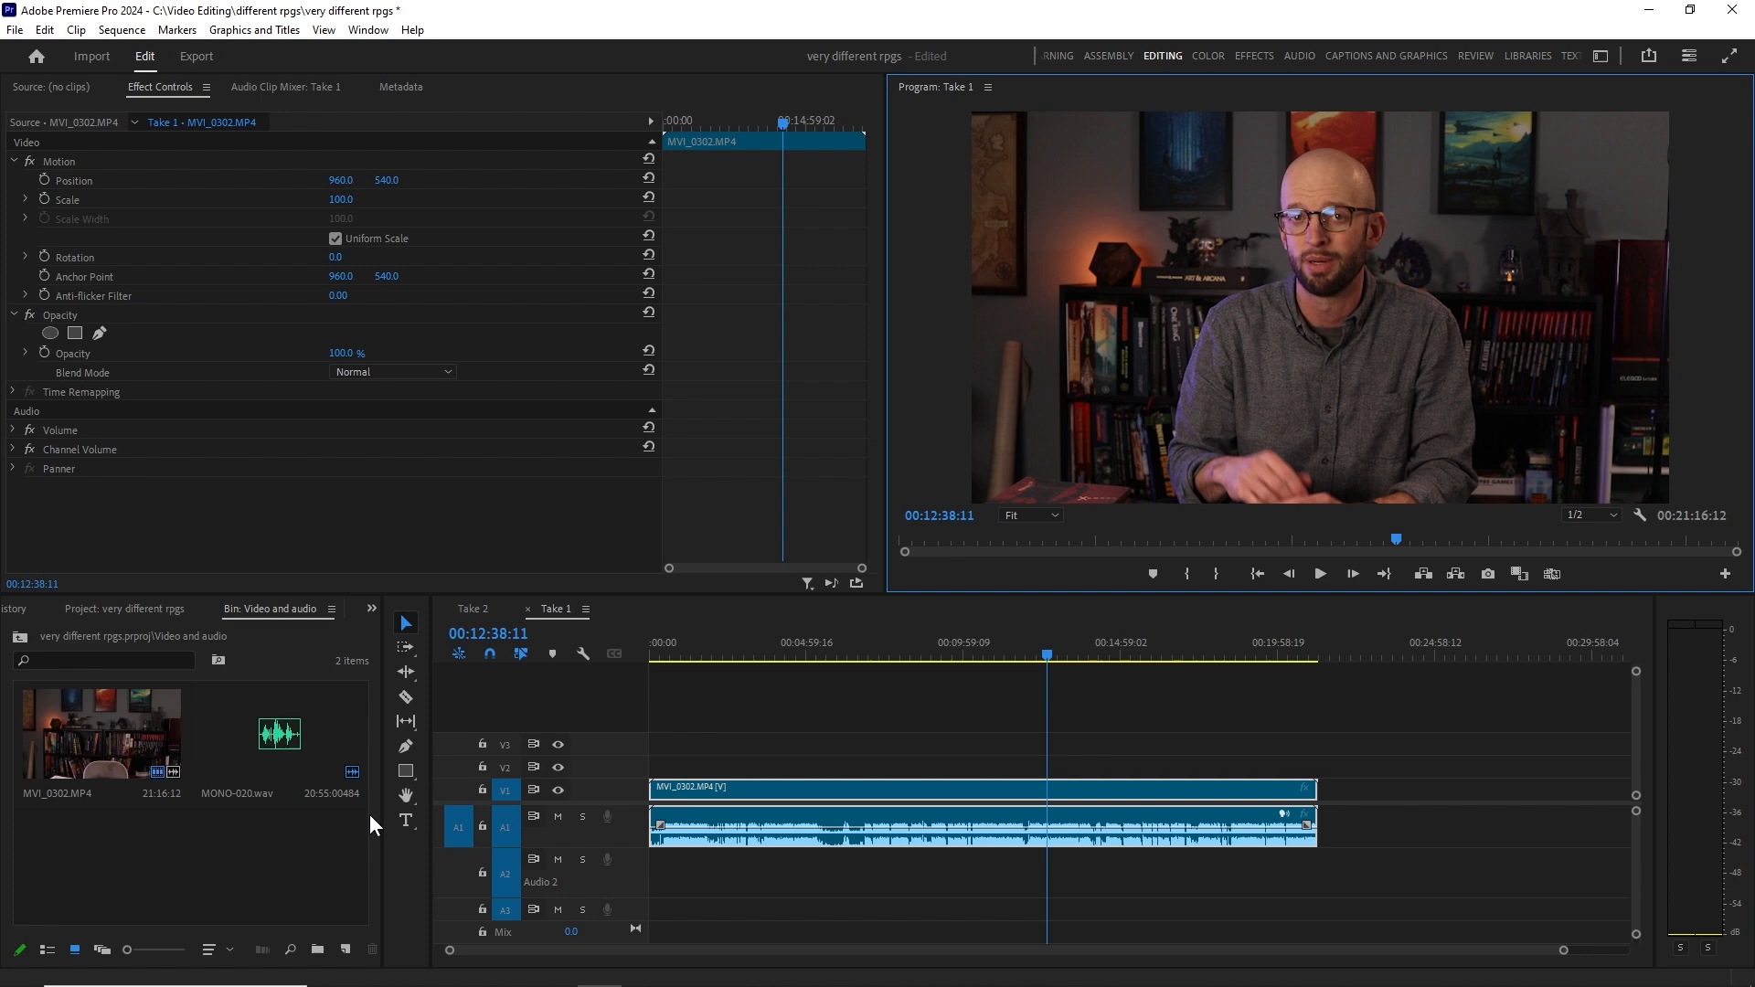
mouse_move(286, 742)
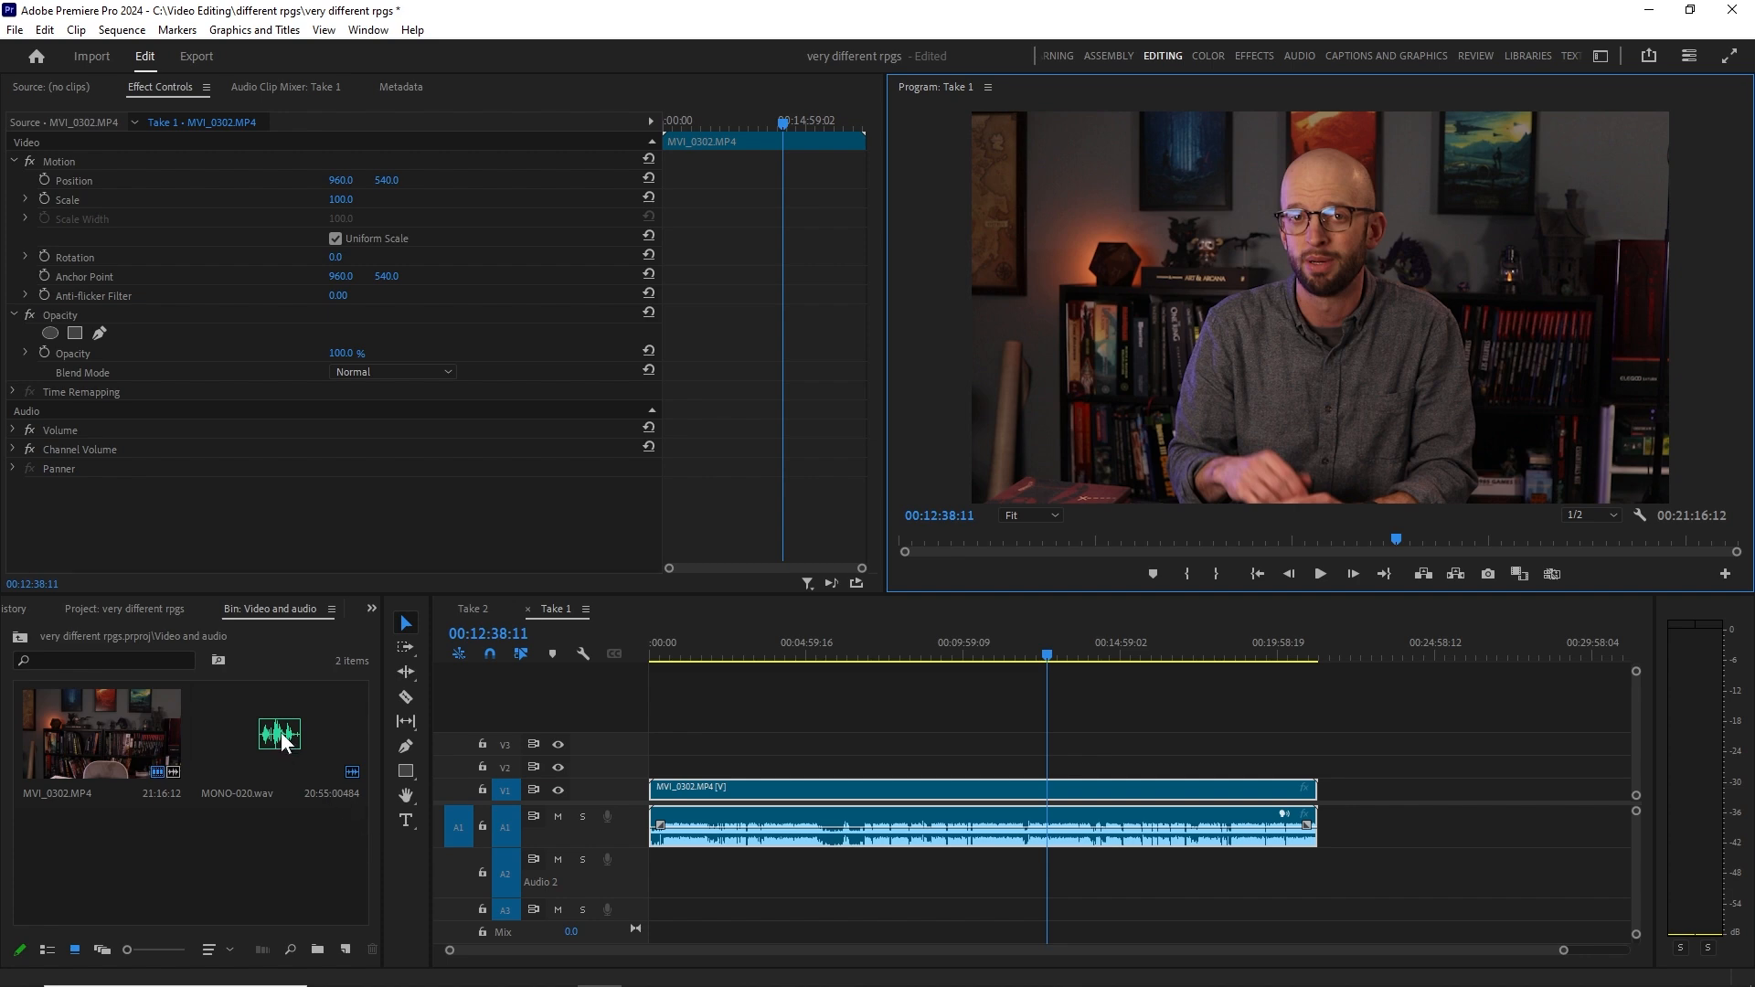
left_click(278, 733)
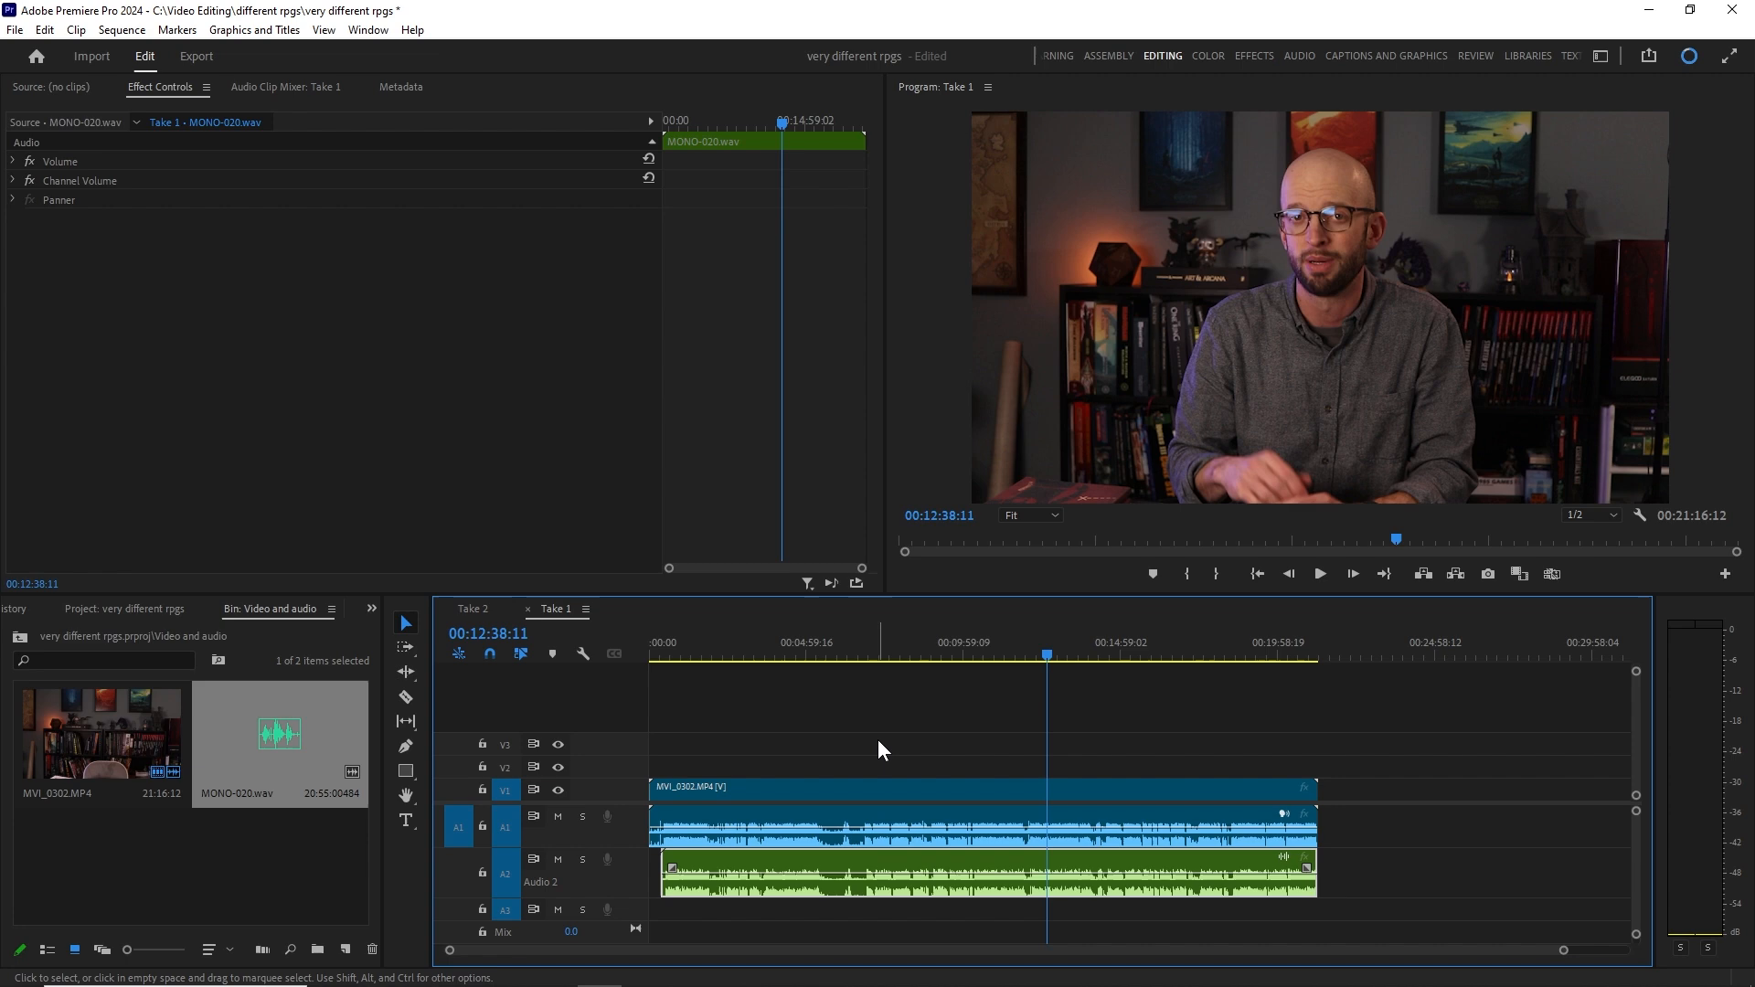
mouse_move(856, 864)
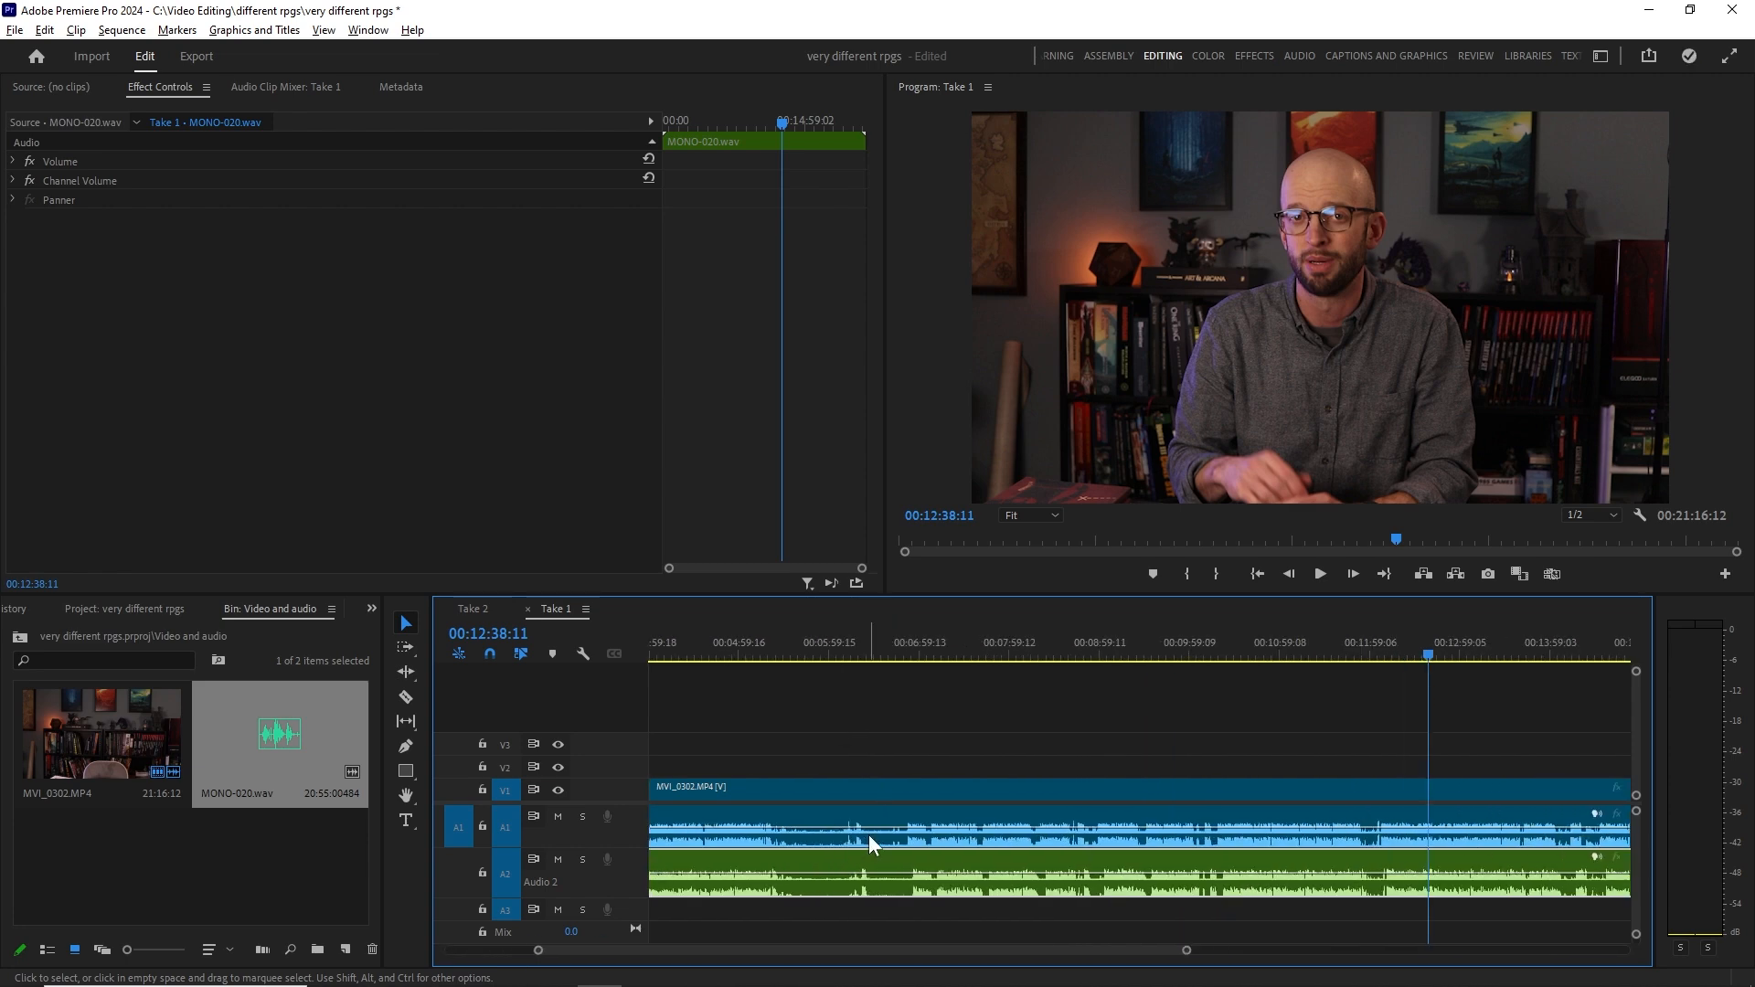
mouse_move(913, 851)
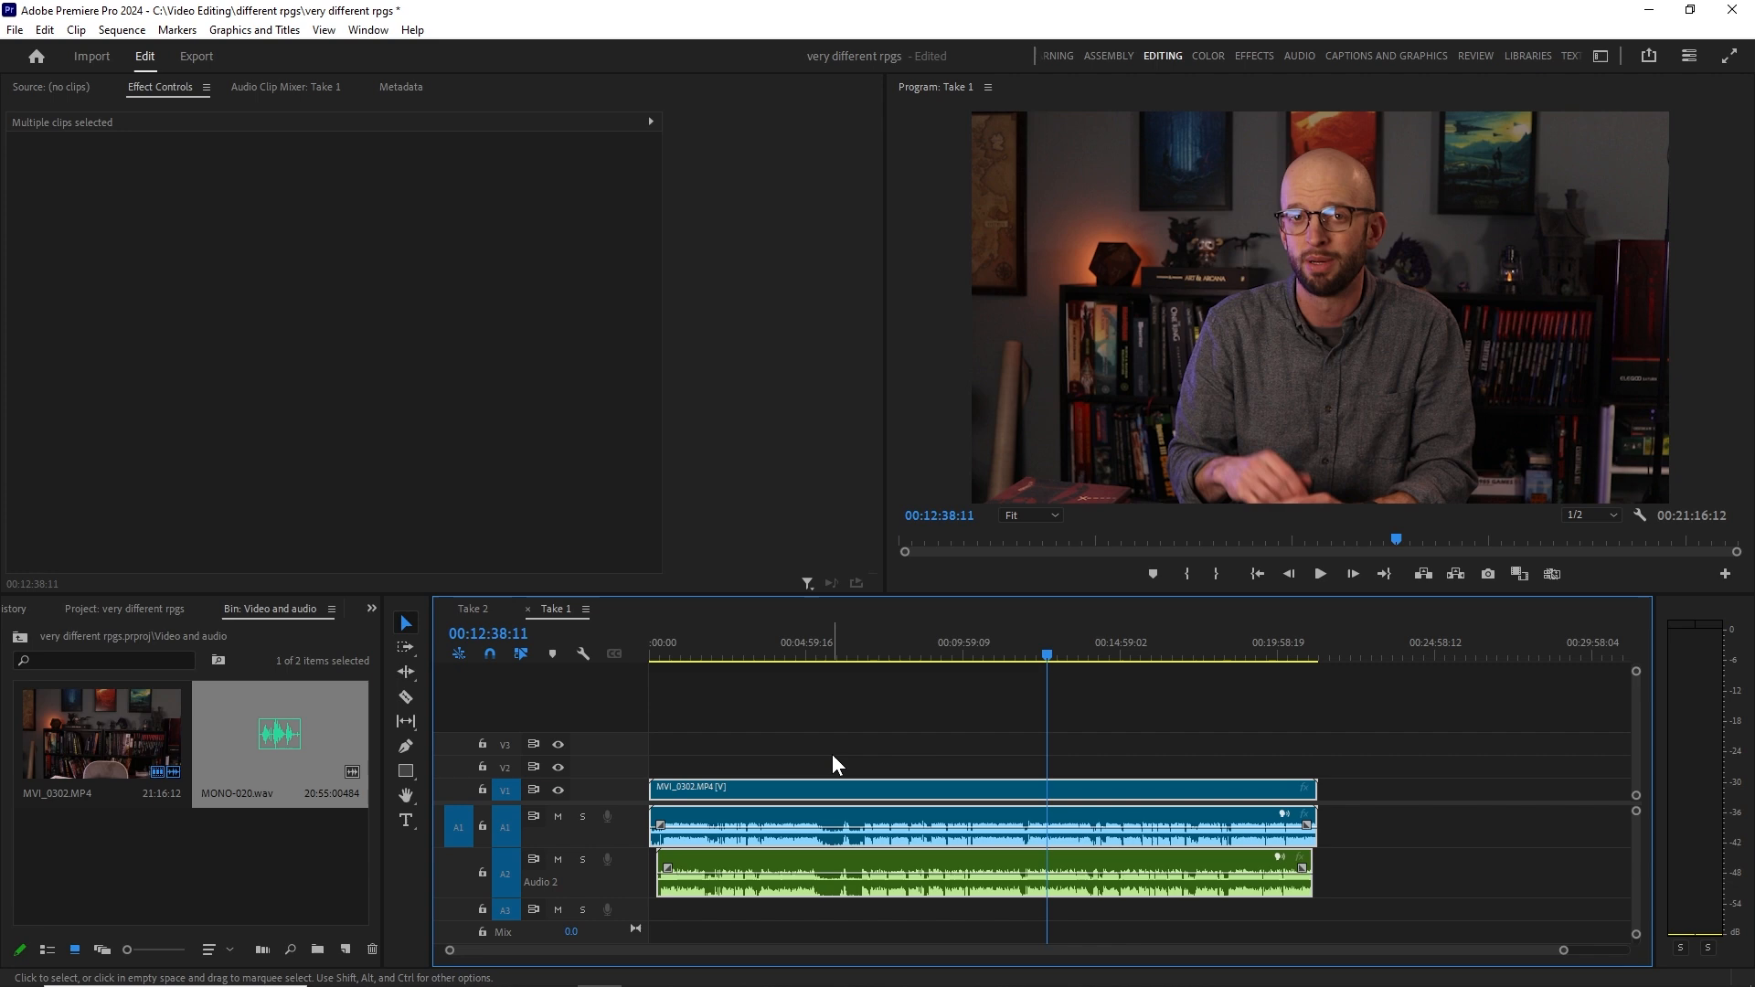
mouse_move(883, 800)
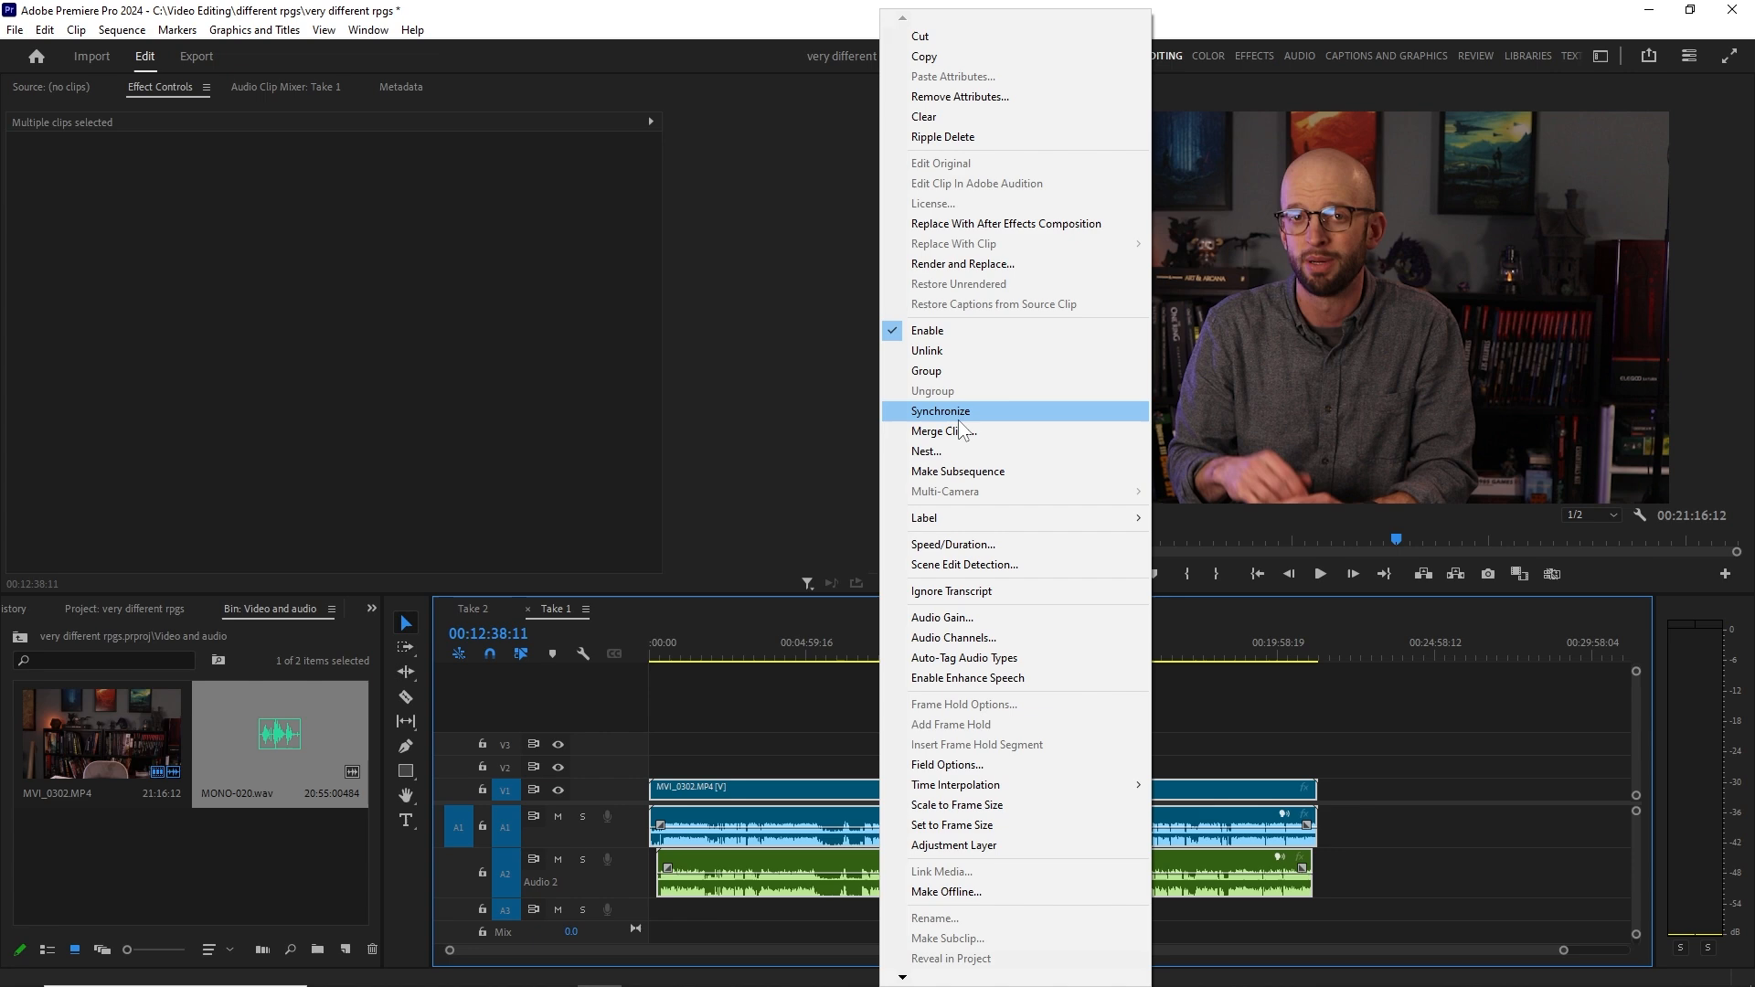
Synchronize MONO-020.wav with MVI_0302 using Audio Track Channel 1.
left_click(941, 410)
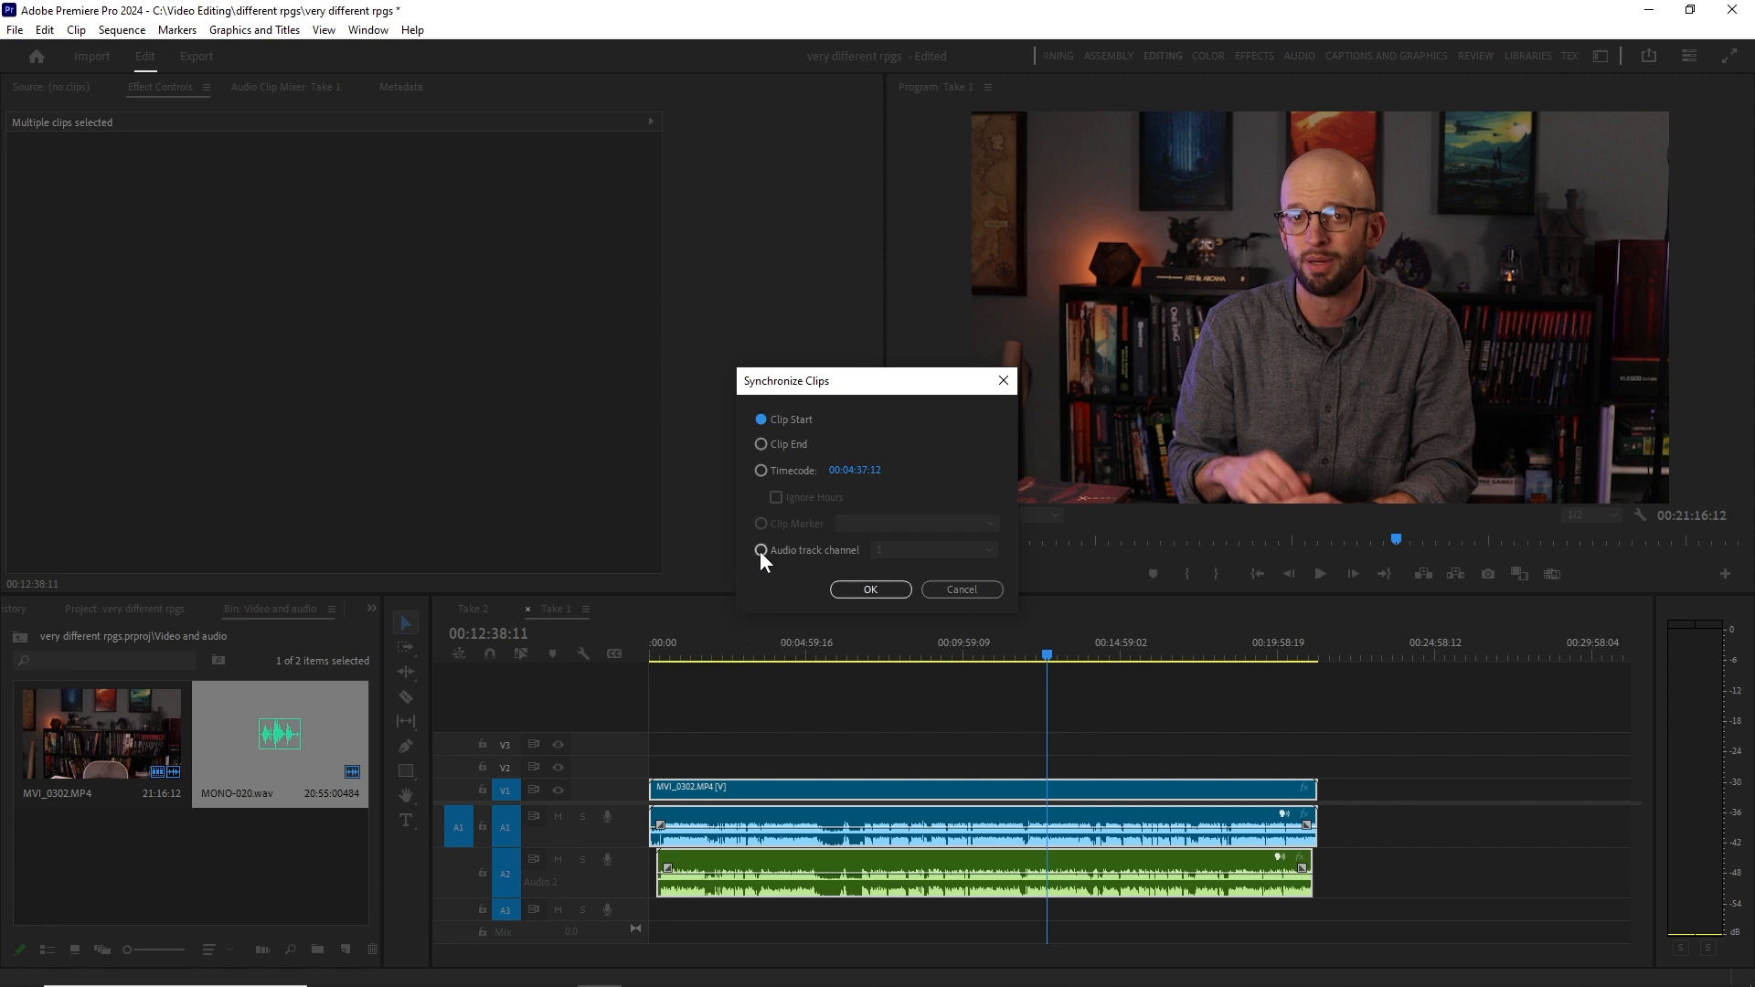
left_click(761, 549)
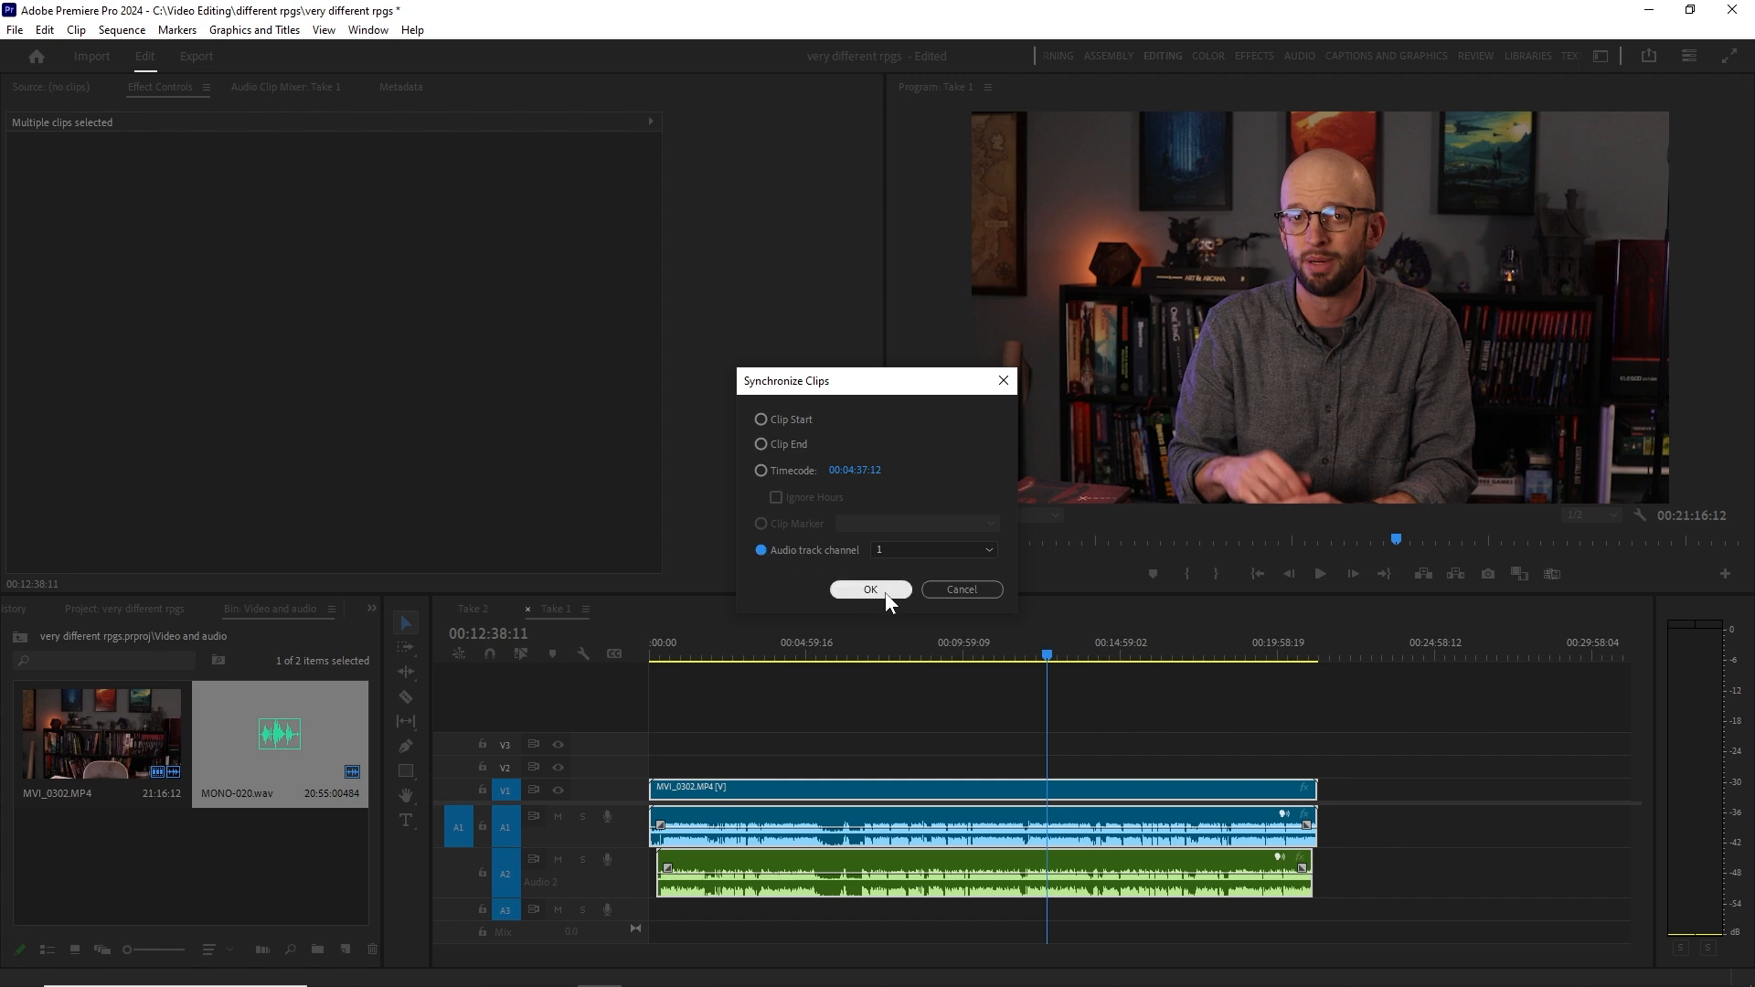
left_click(870, 590)
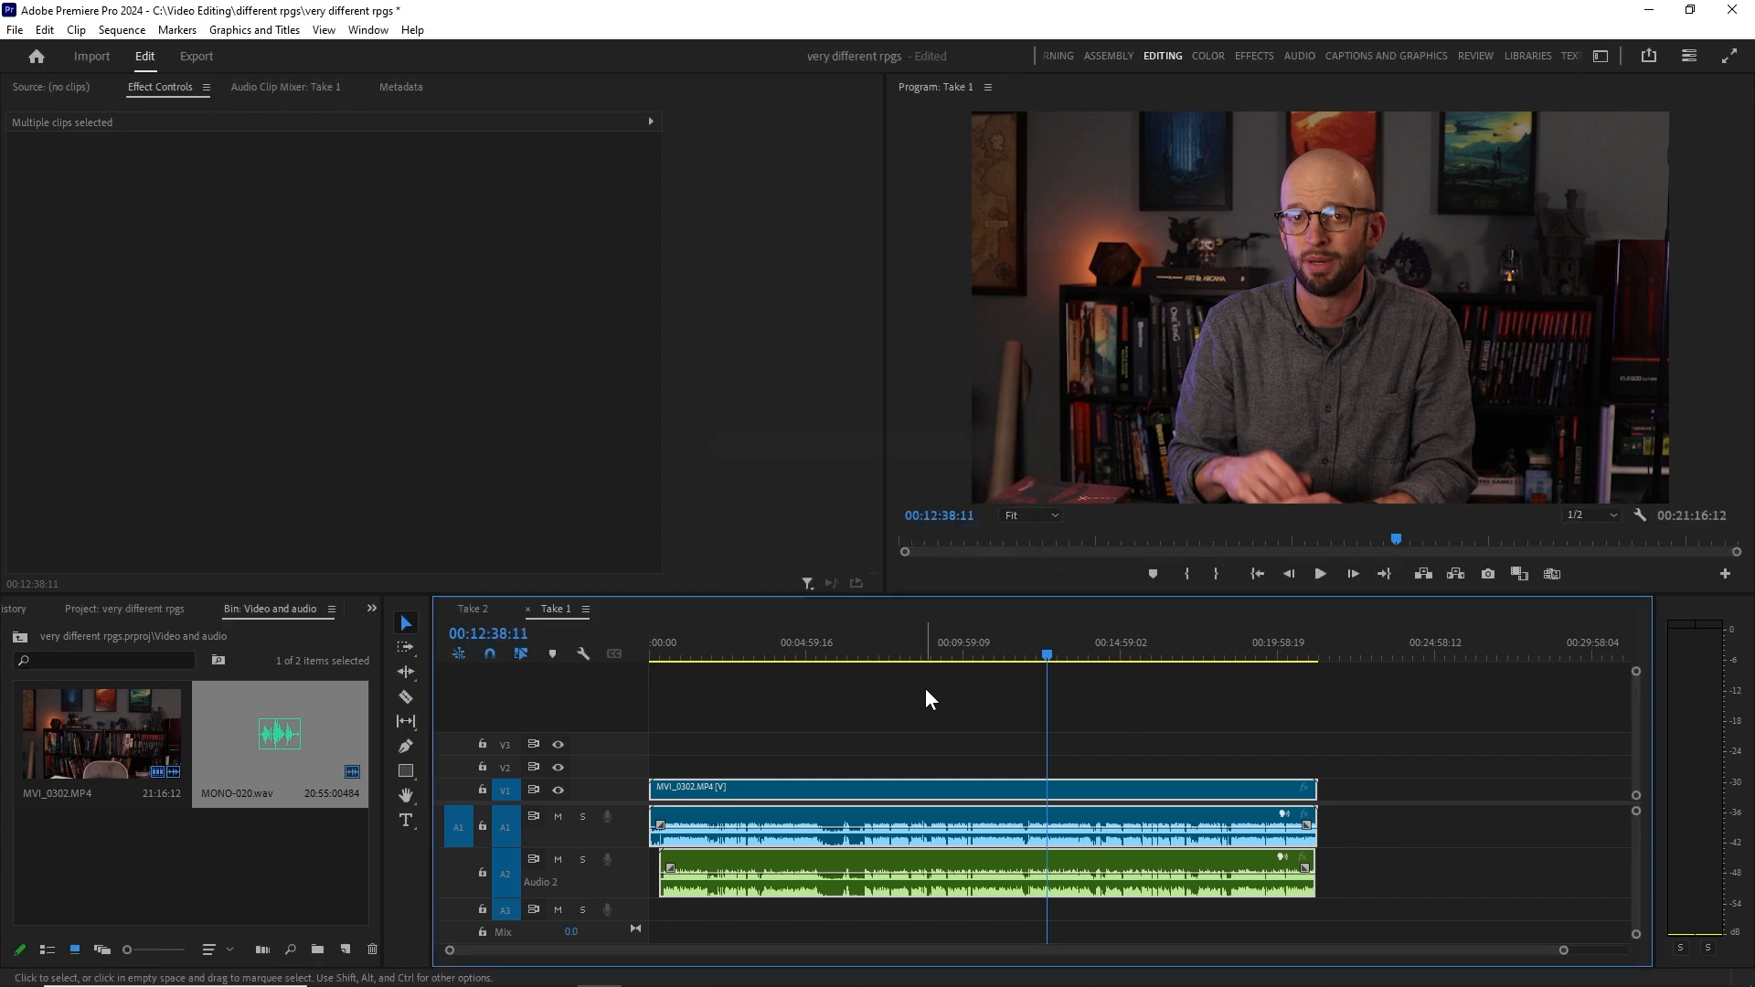
mouse_move(964, 703)
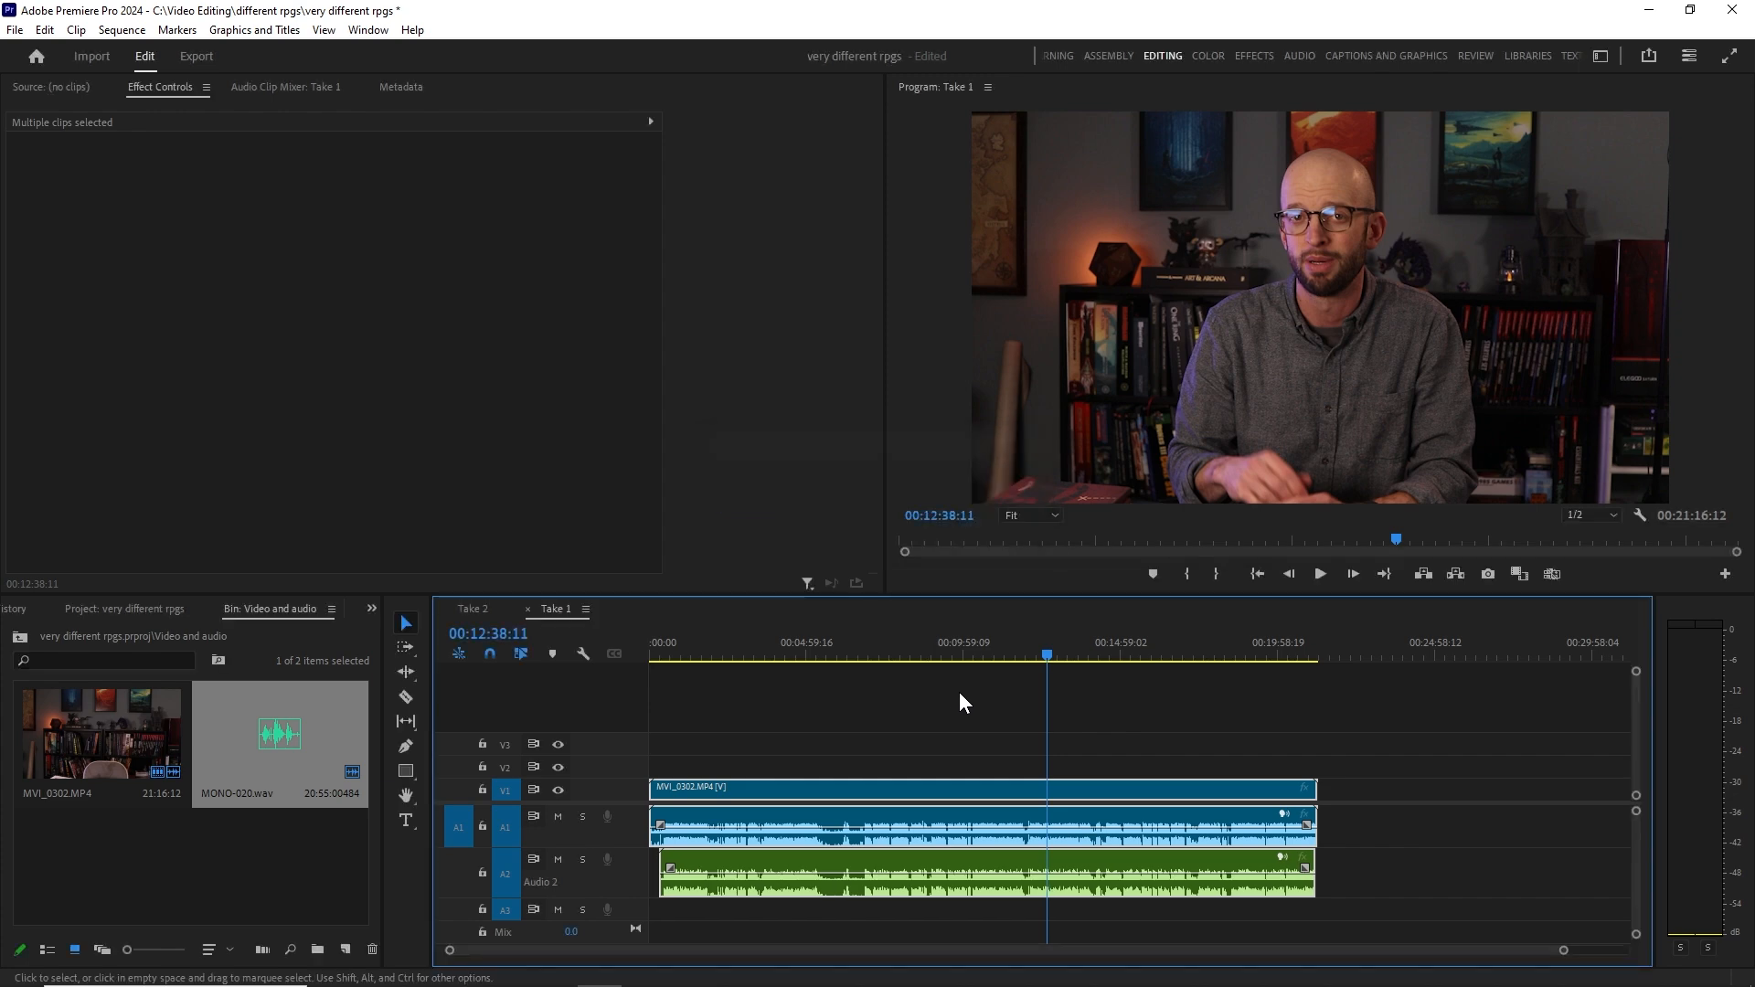
Scrub around the six- to ten-minute marks and play the sequence to check sync.
left_click(841, 654)
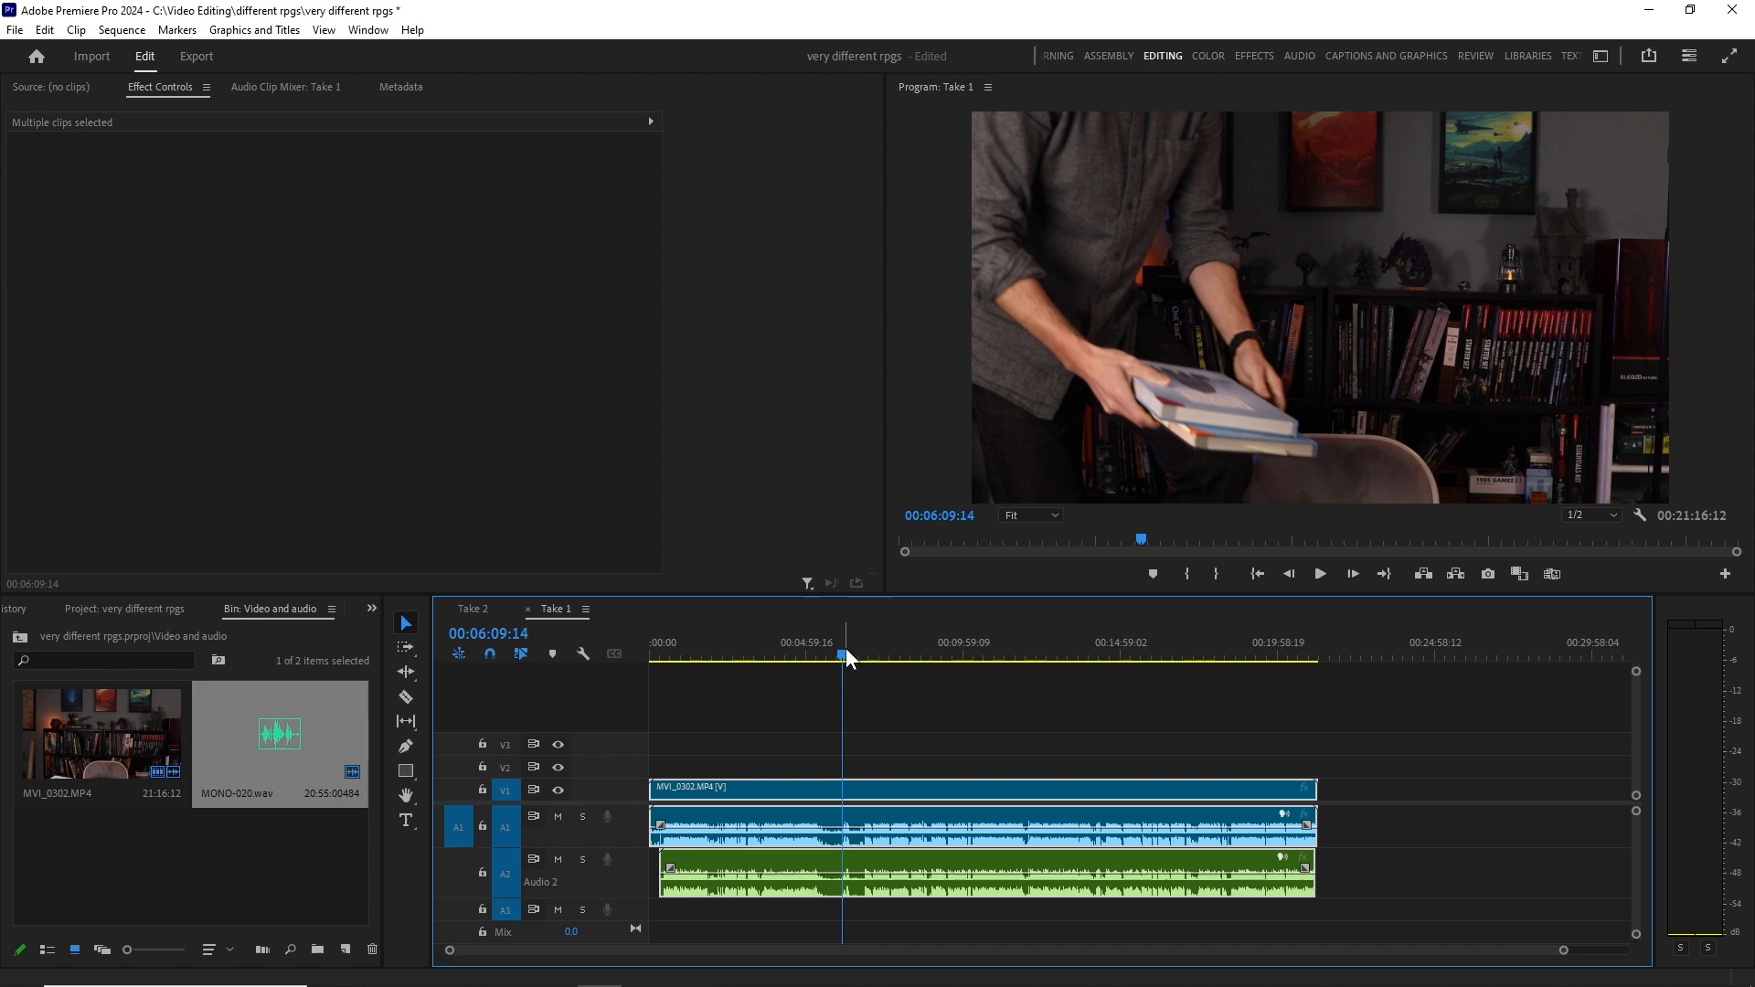
left_click(878, 653)
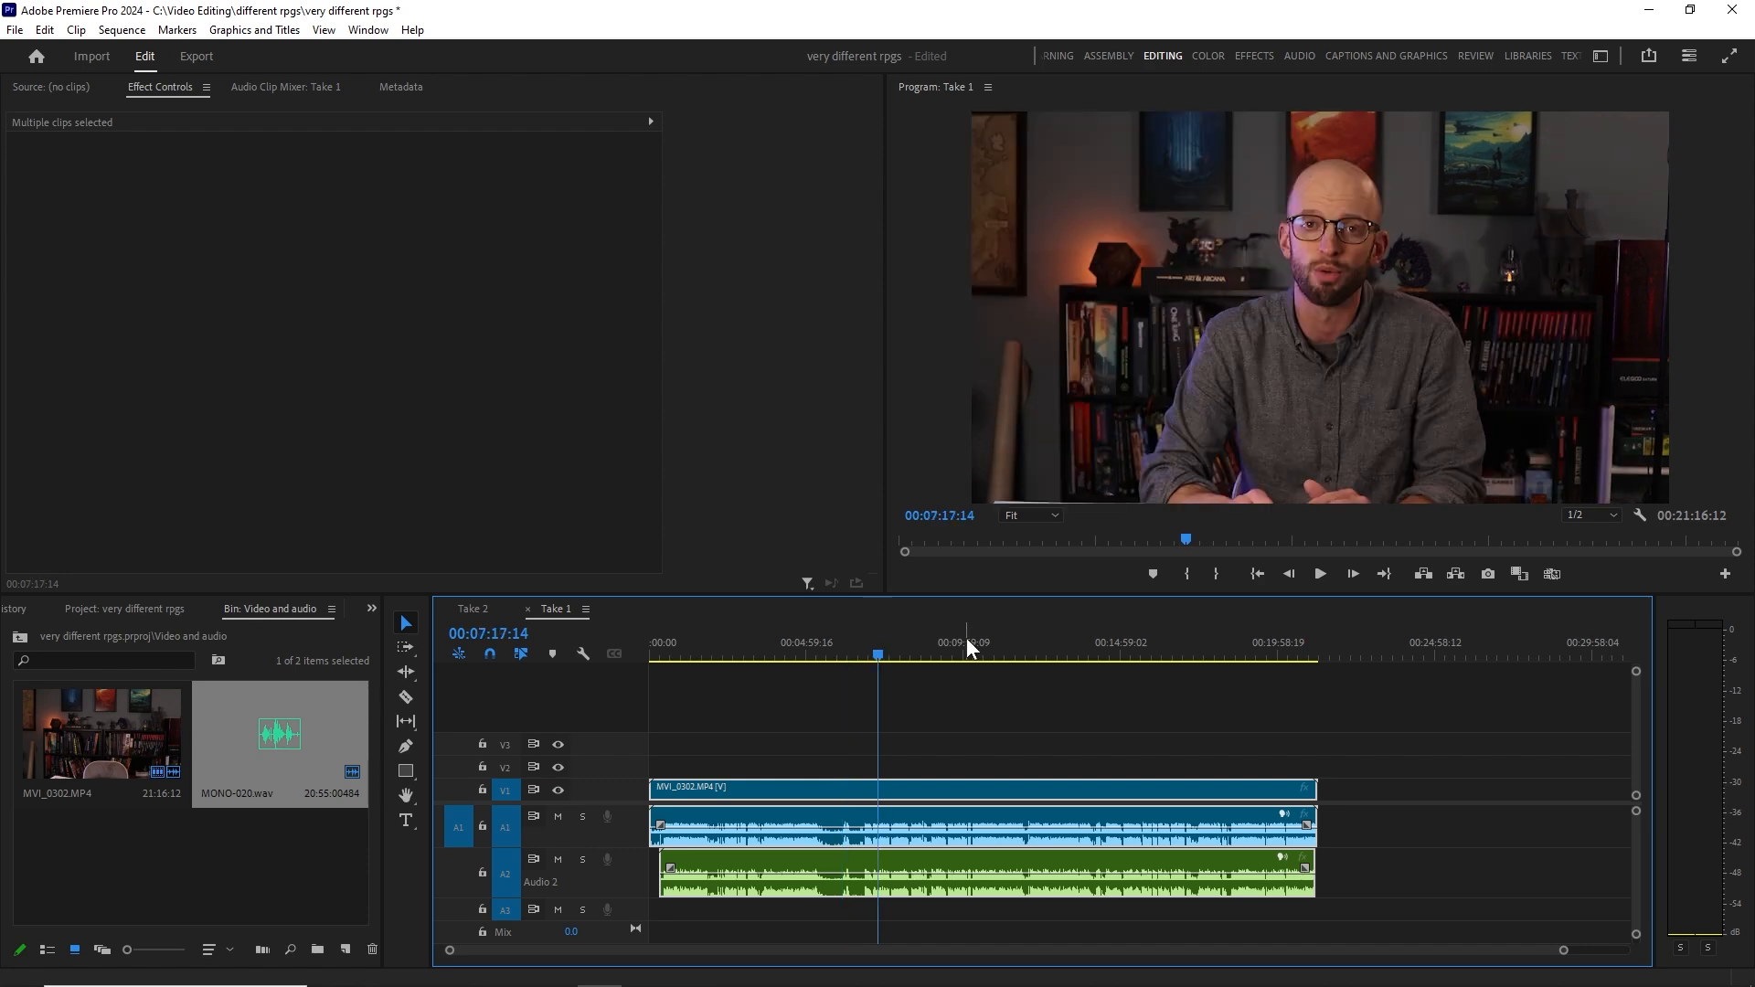
mouse_move(975, 664)
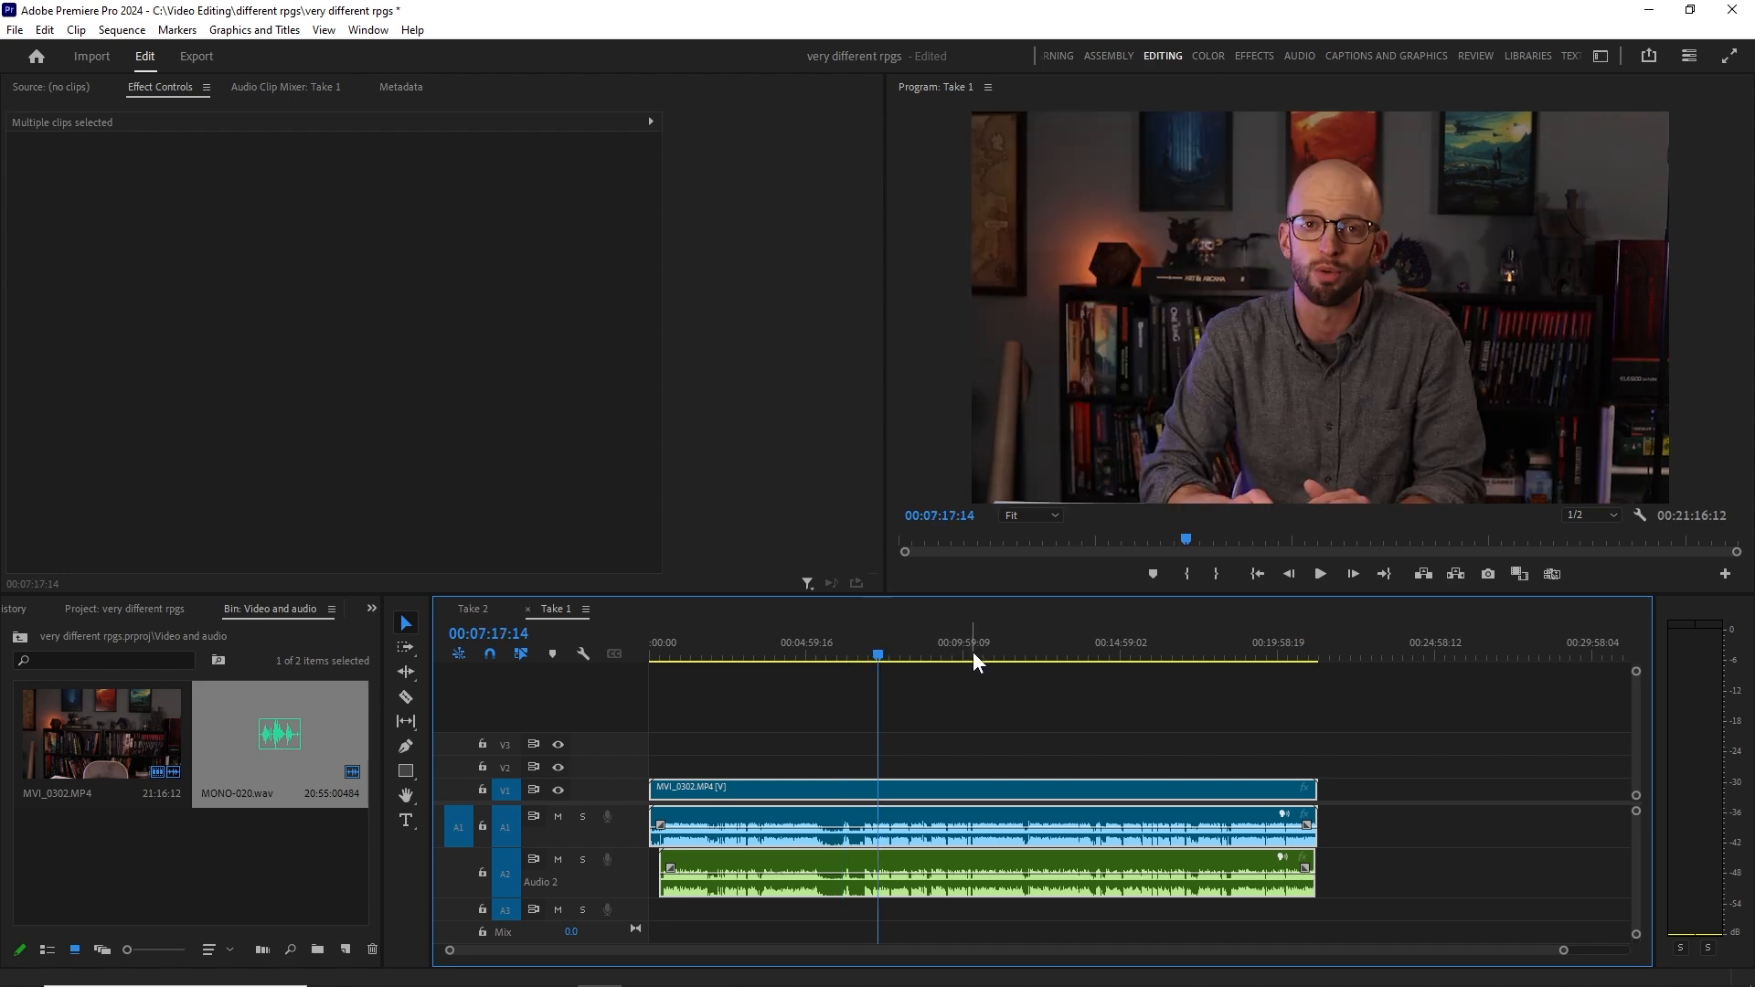
left_click(968, 656)
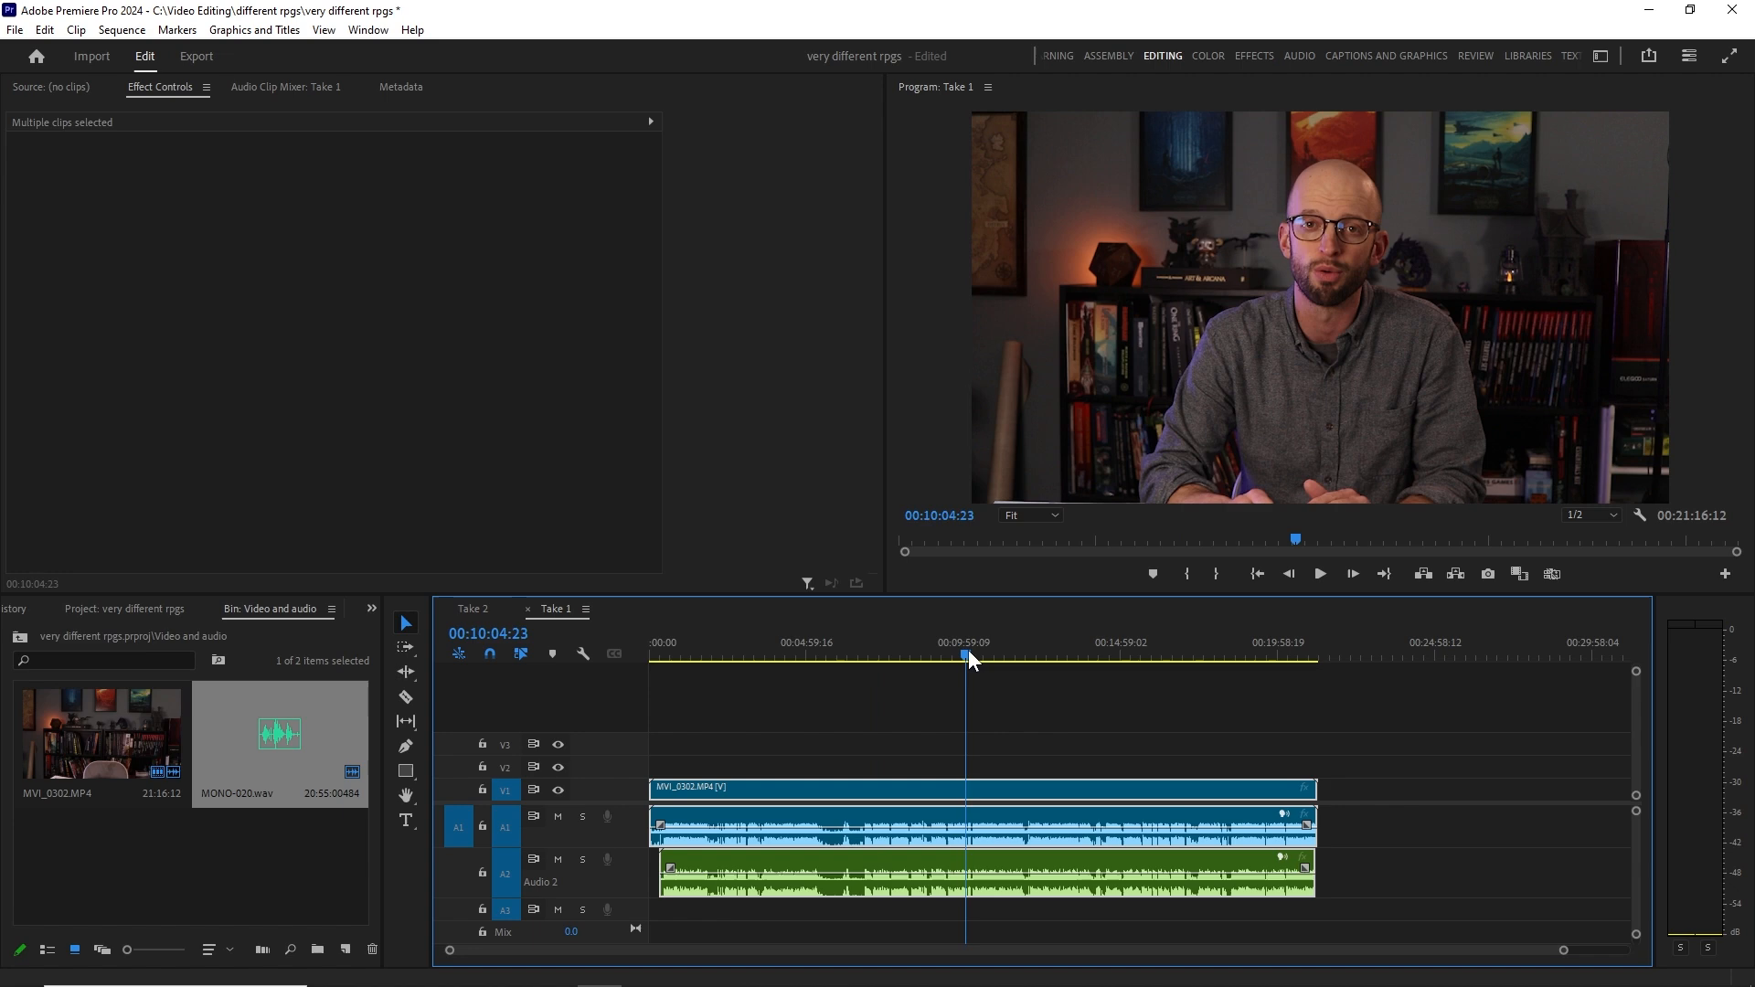
left_click(1320, 573)
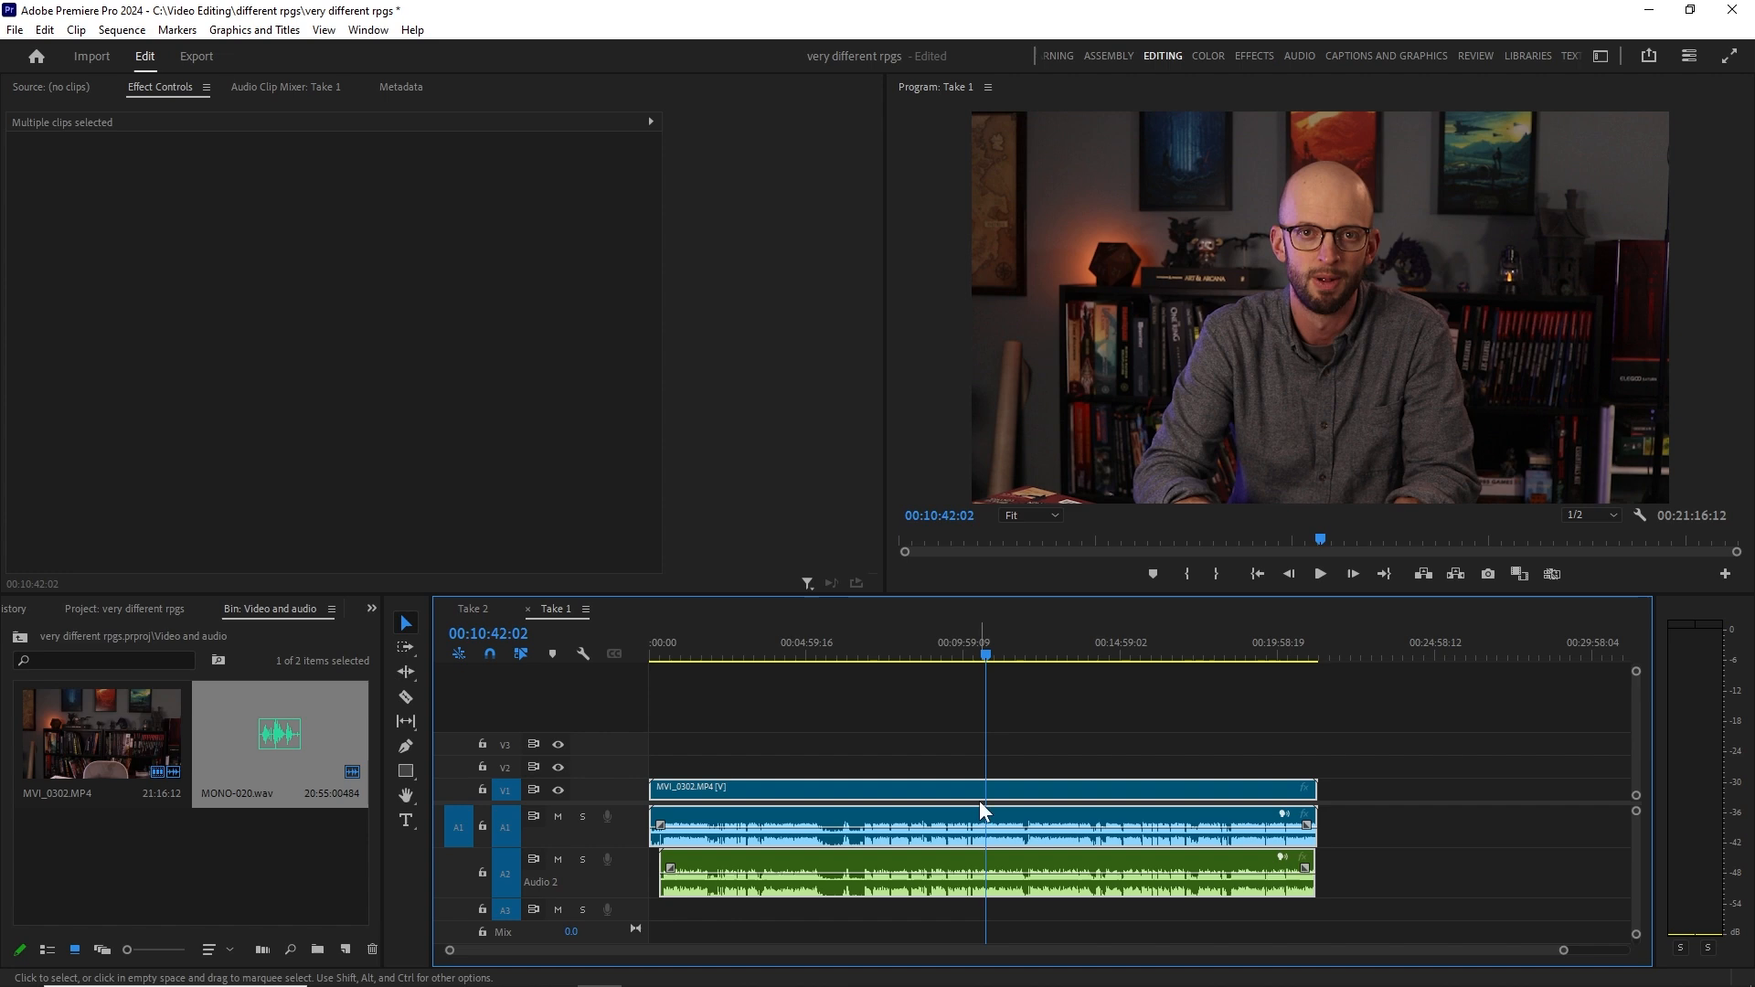
mouse_move(974, 866)
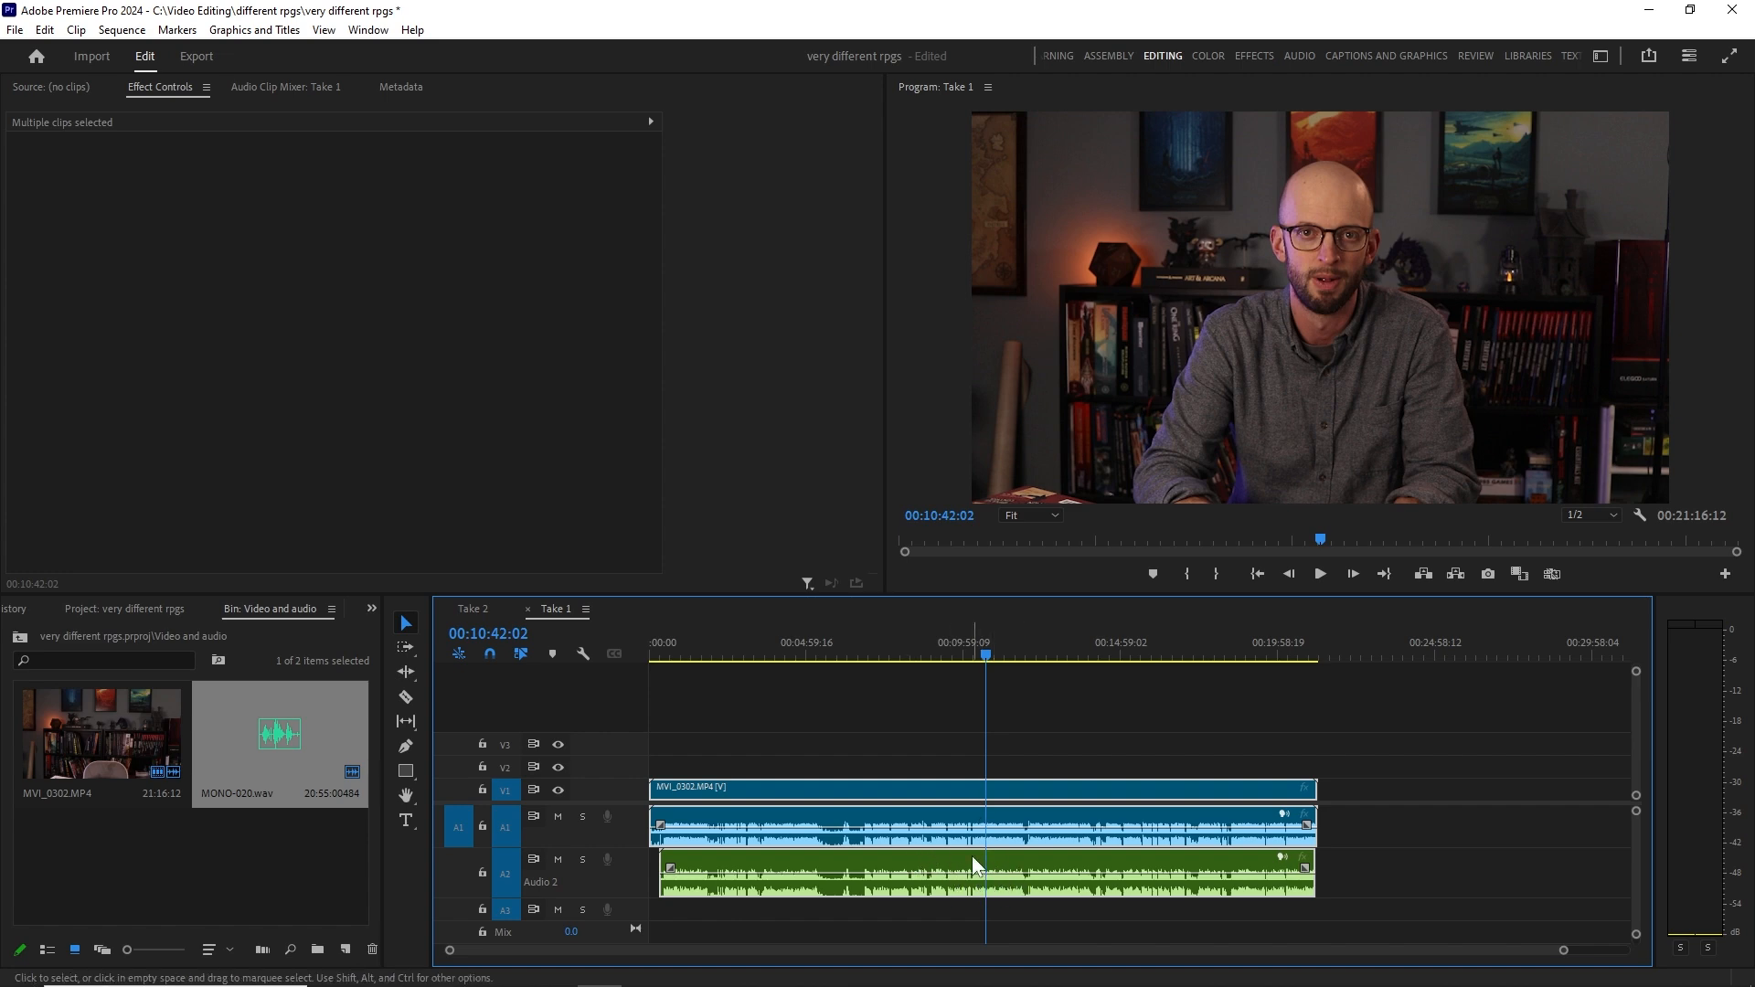
mouse_move(992, 843)
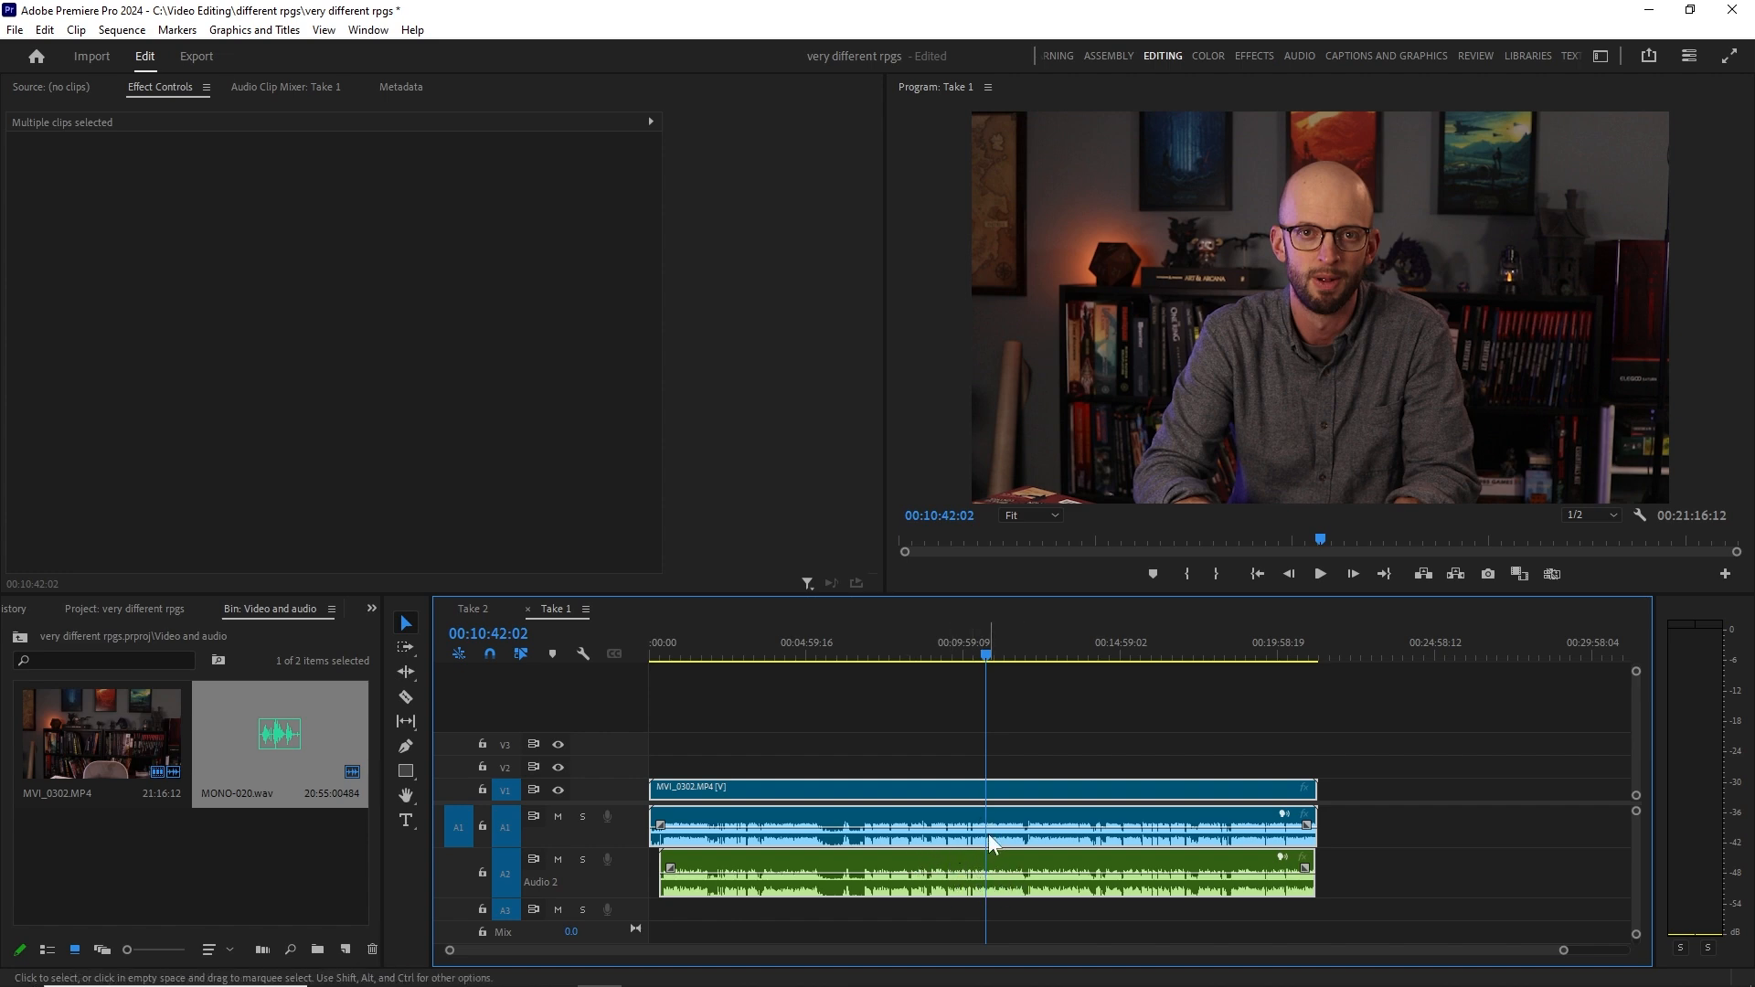
mouse_move(558, 820)
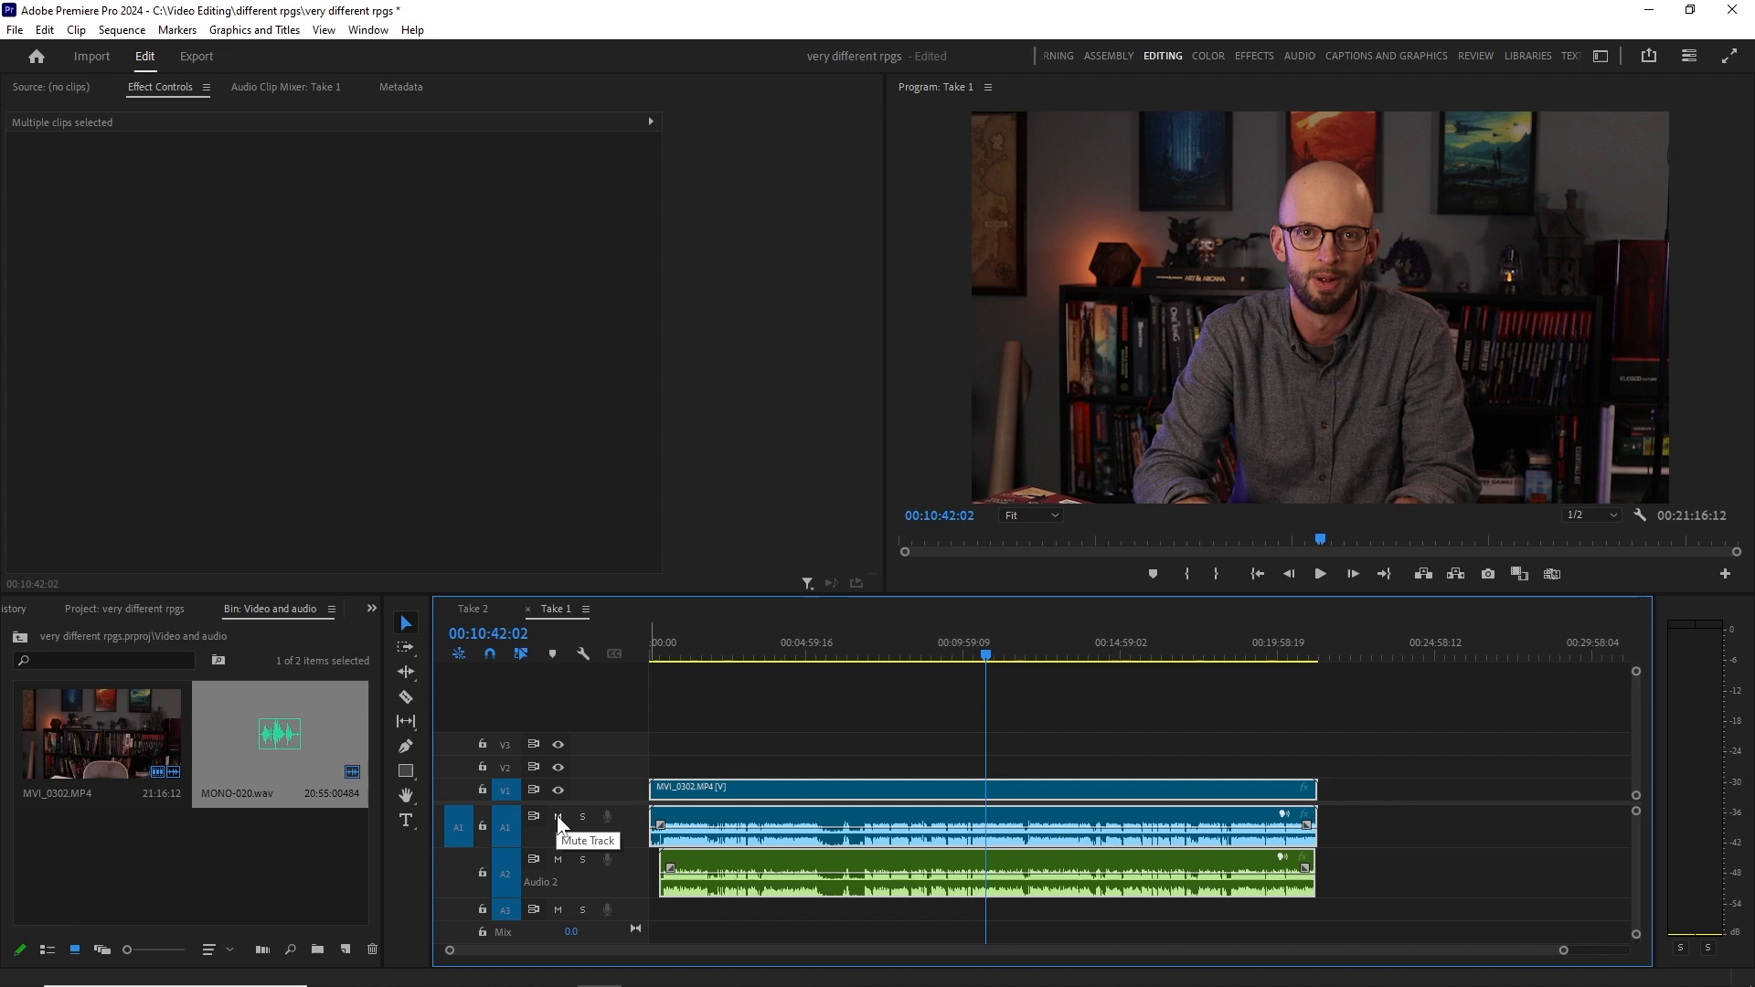
Mute the camera audio on track A1 so only MONO-020.wav plays, then stop playback.
left_click(558, 818)
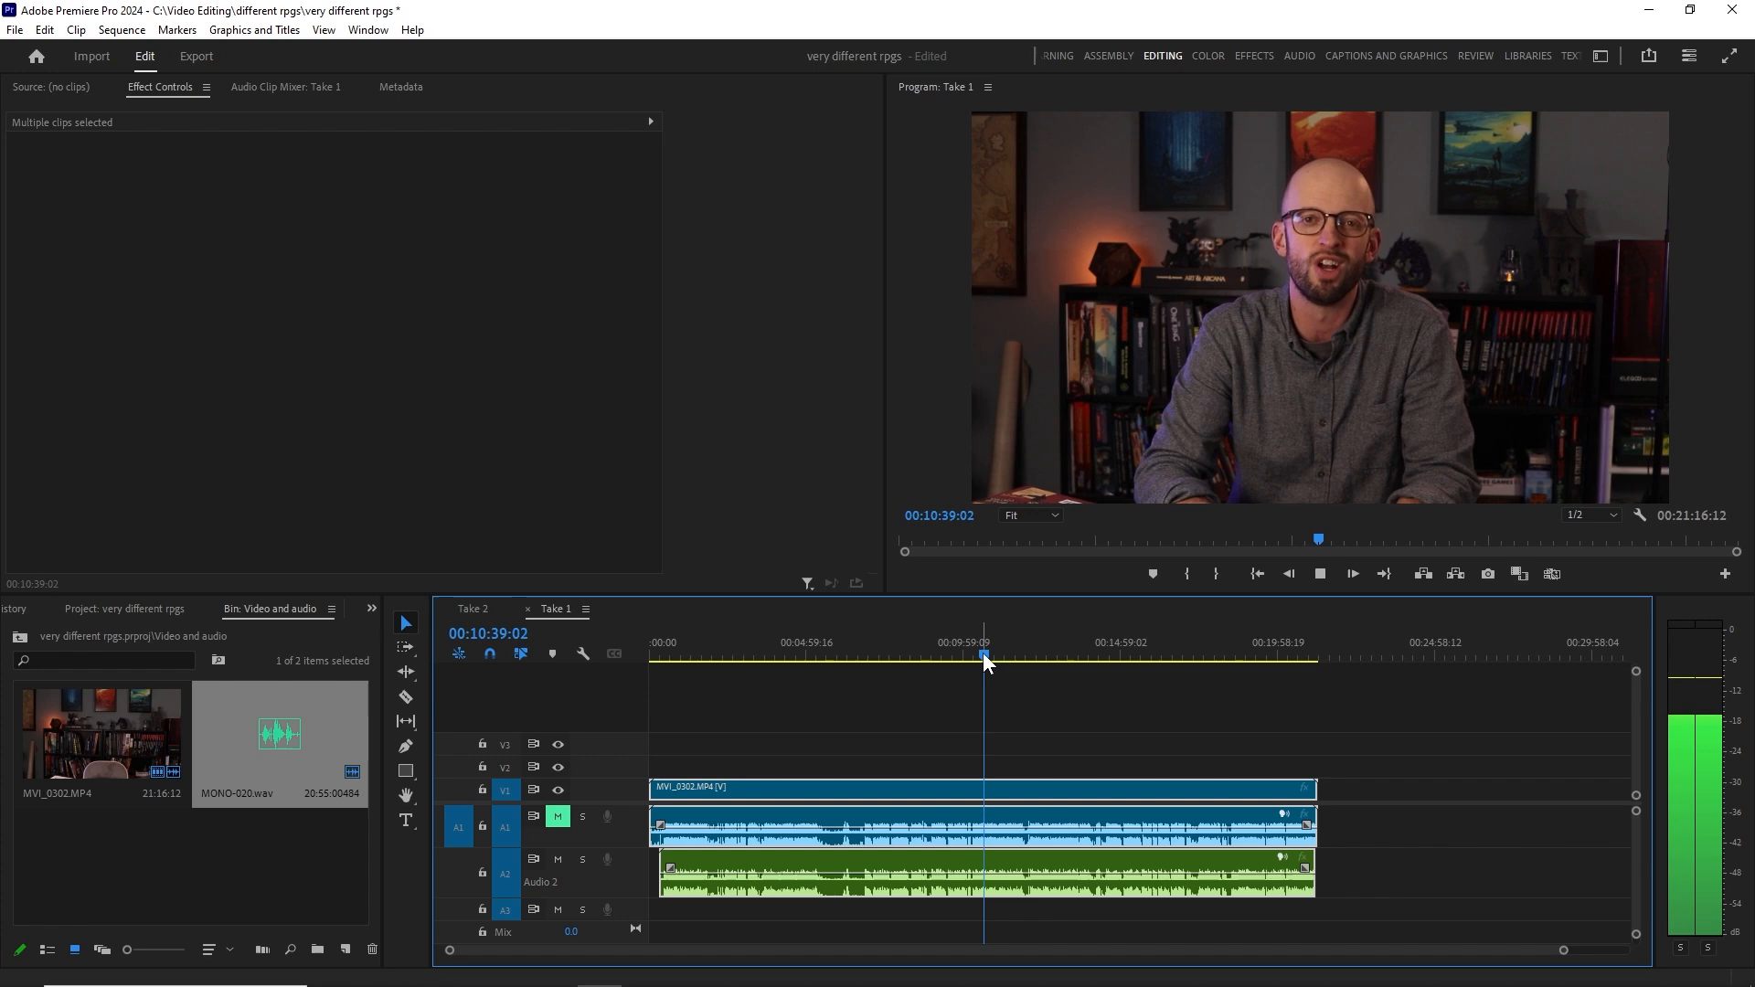
left_click(1320, 573)
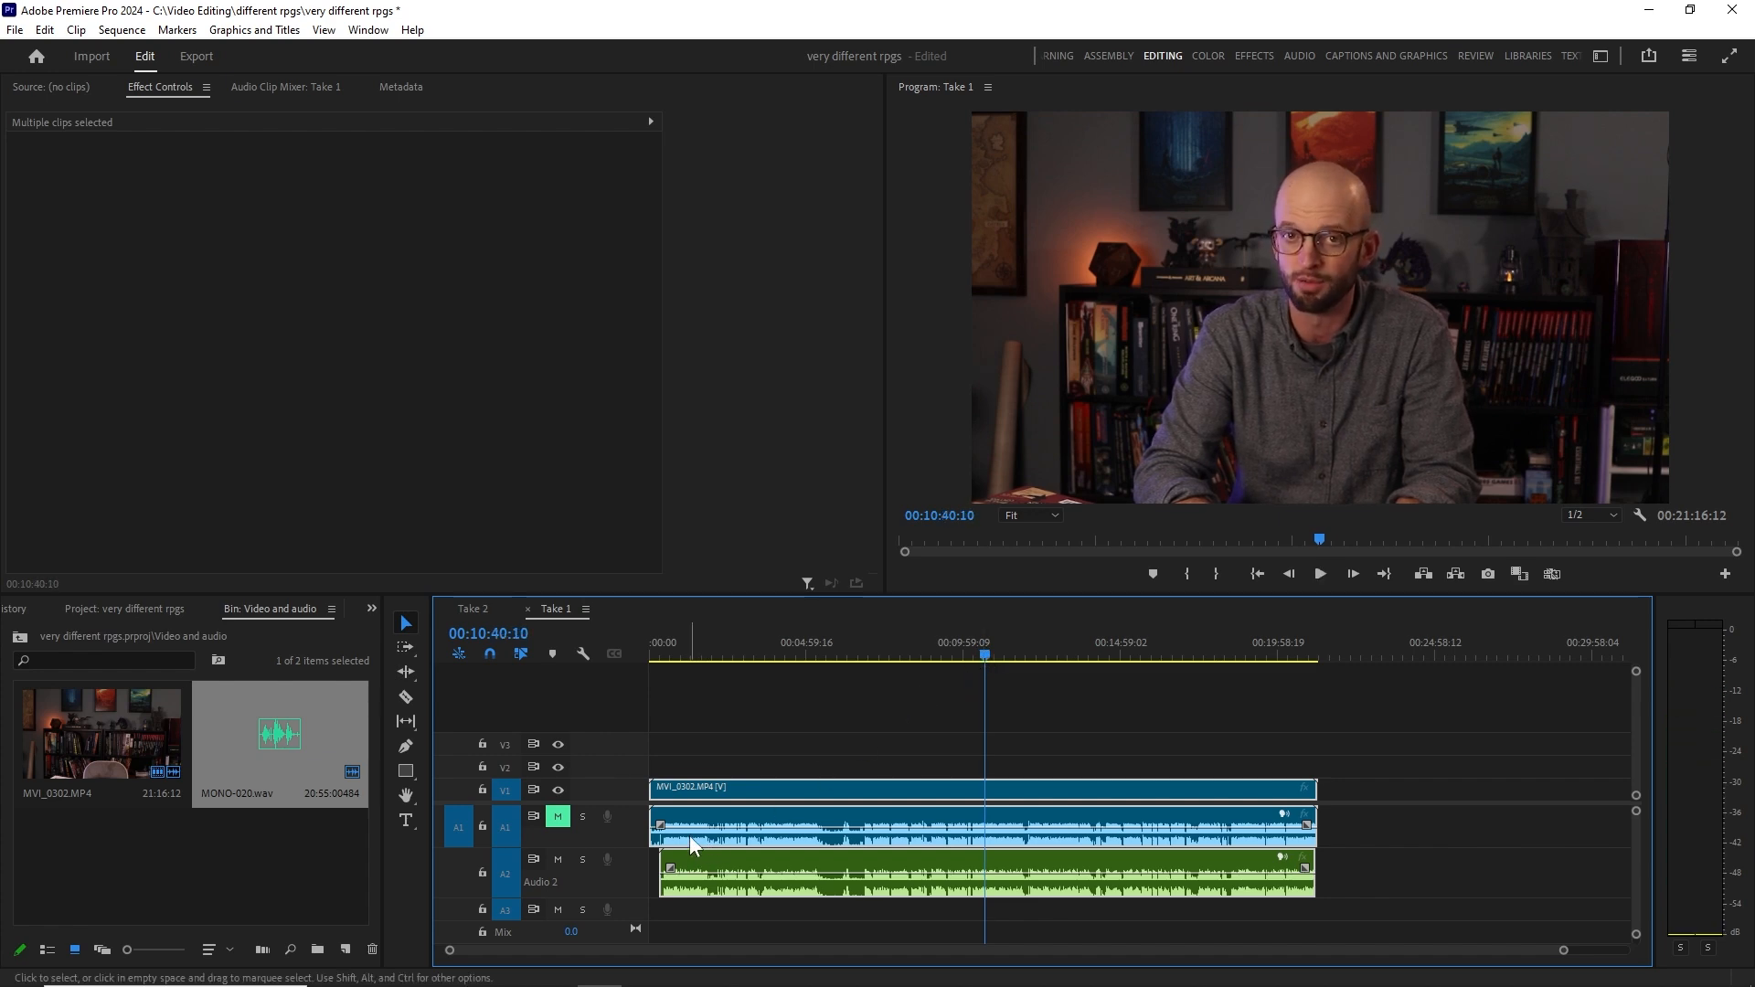
mouse_move(880, 812)
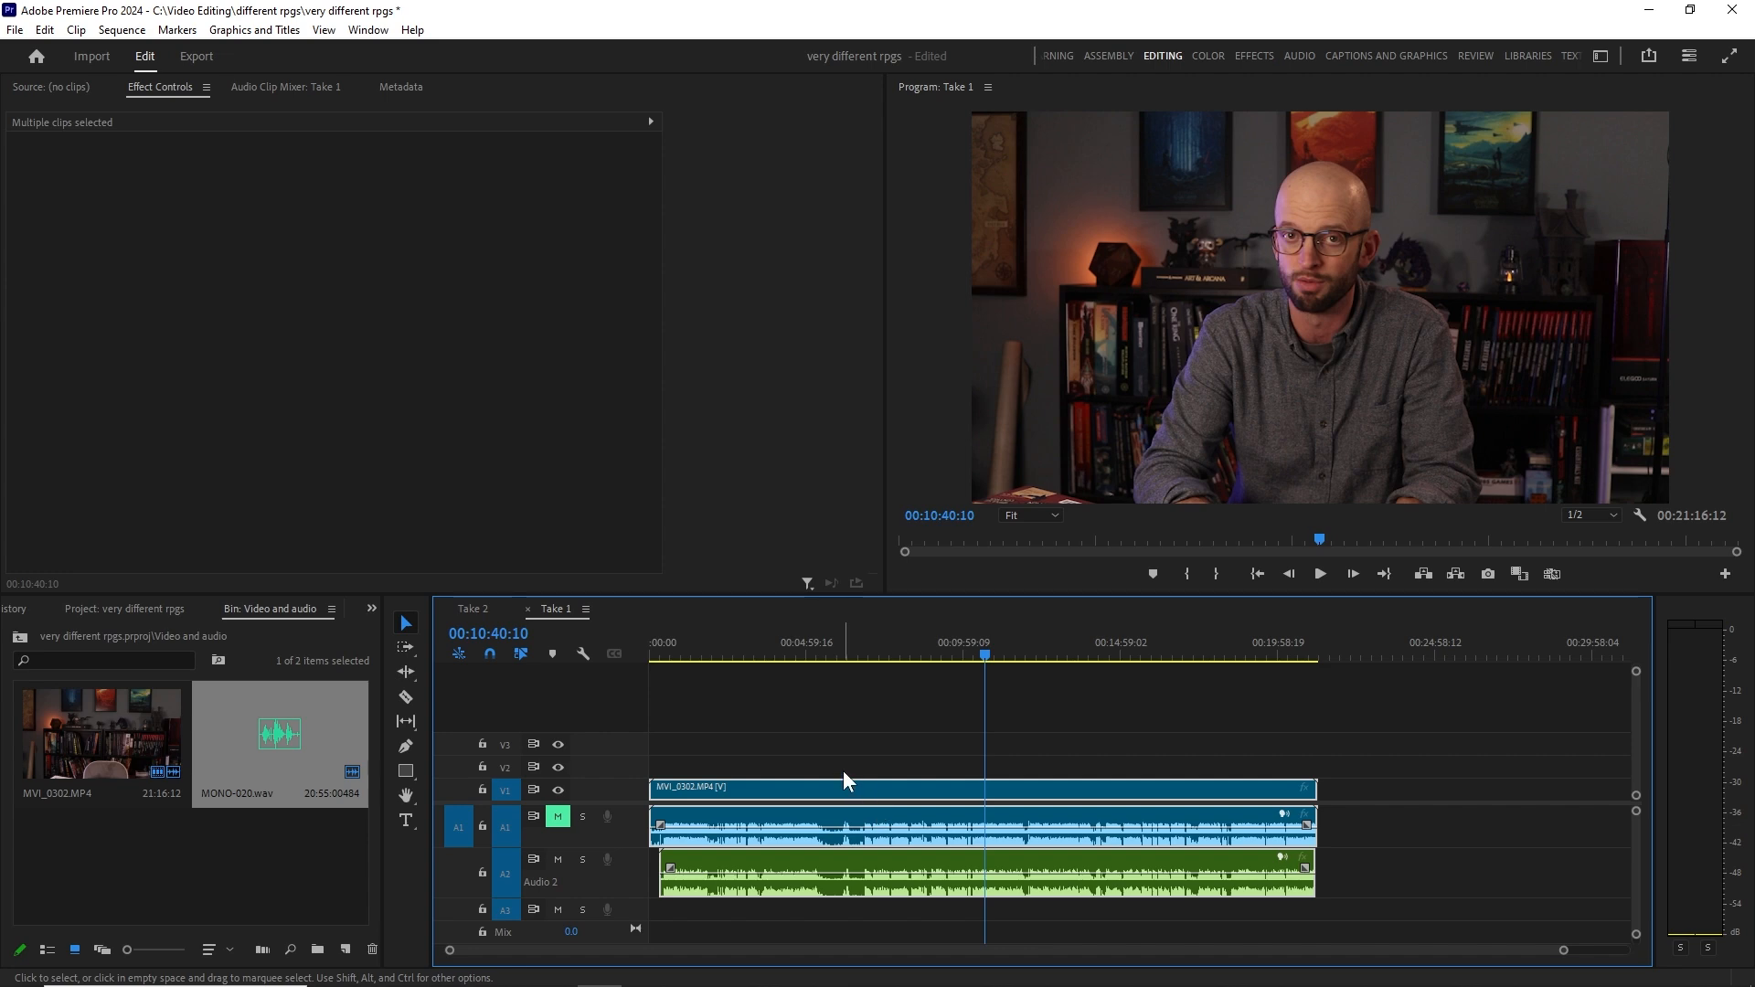
mouse_move(856, 767)
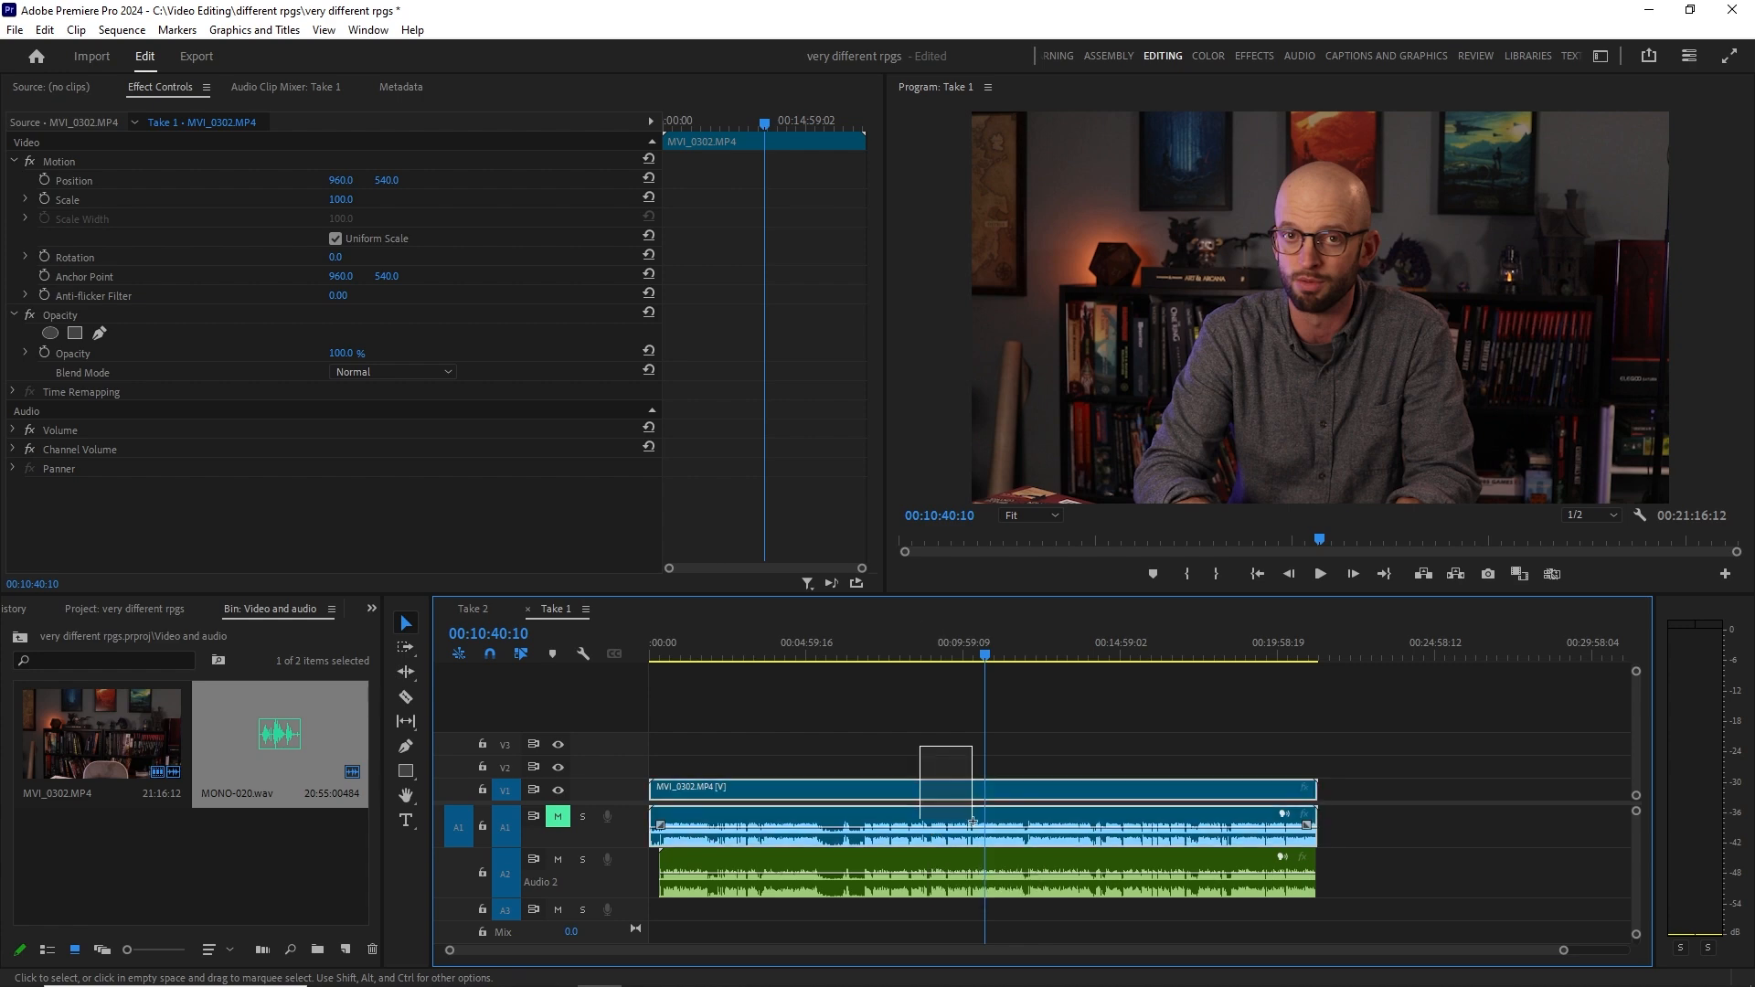
Unlink the MVI_0302 video from its camera audio on A1.
right_click(974, 832)
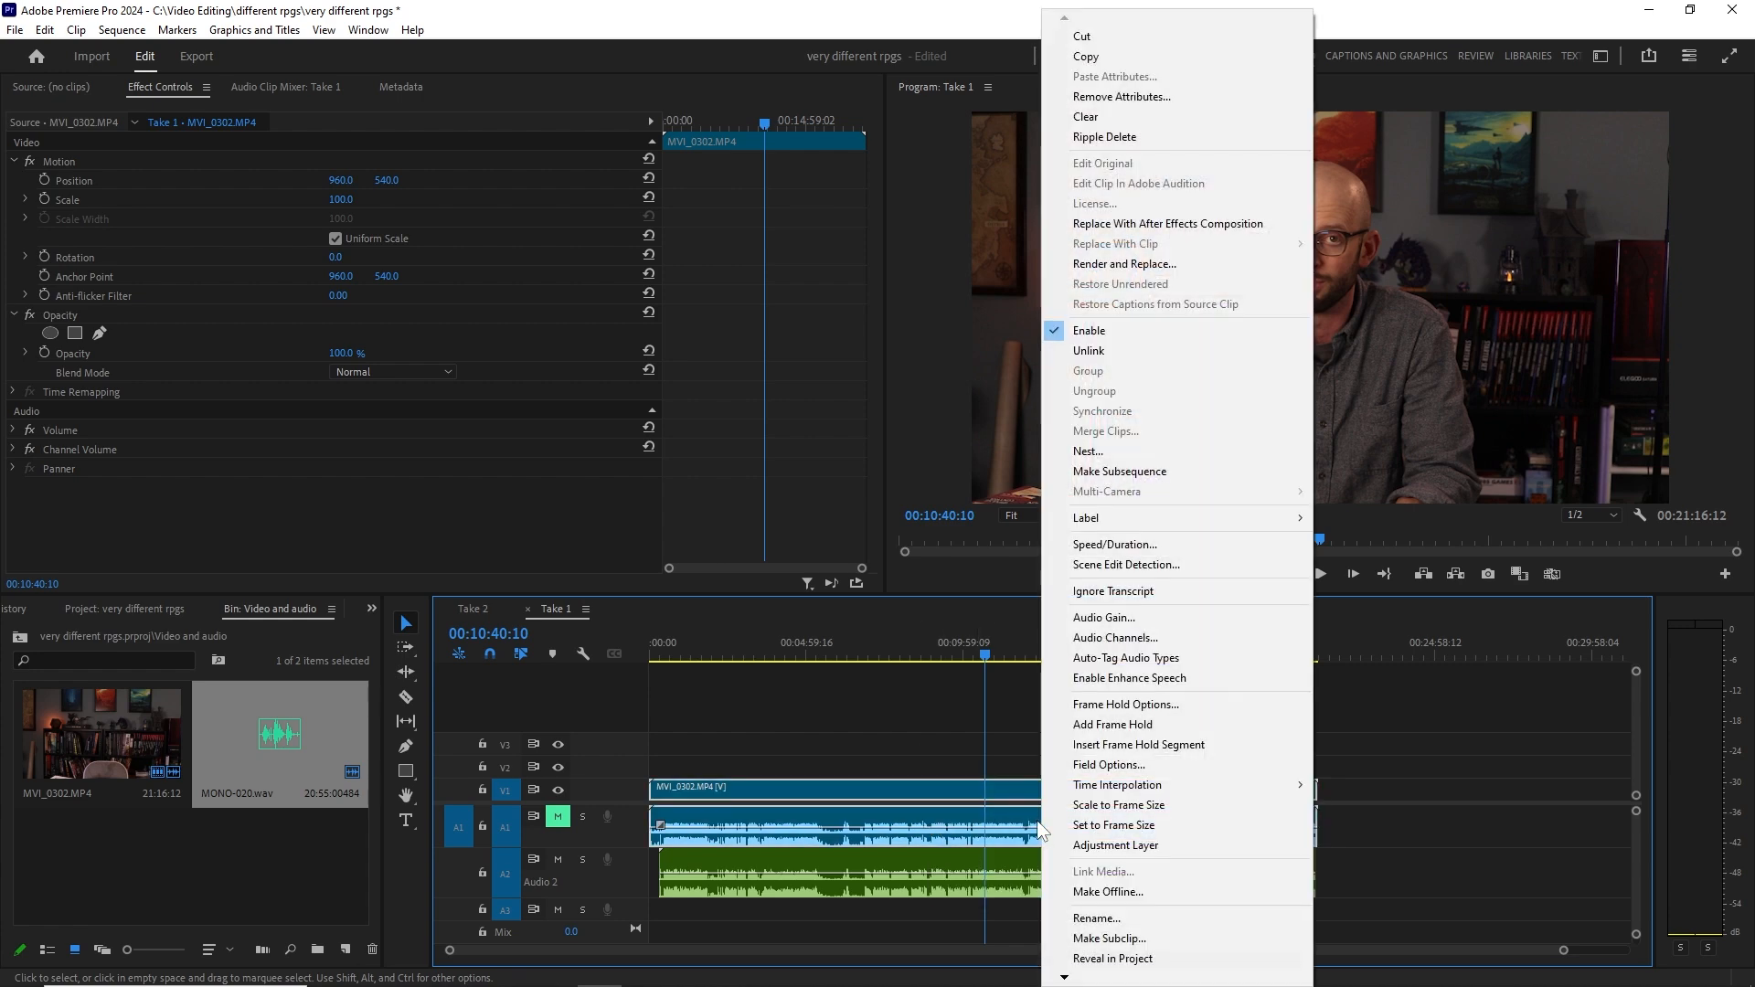
mouse_move(1104, 356)
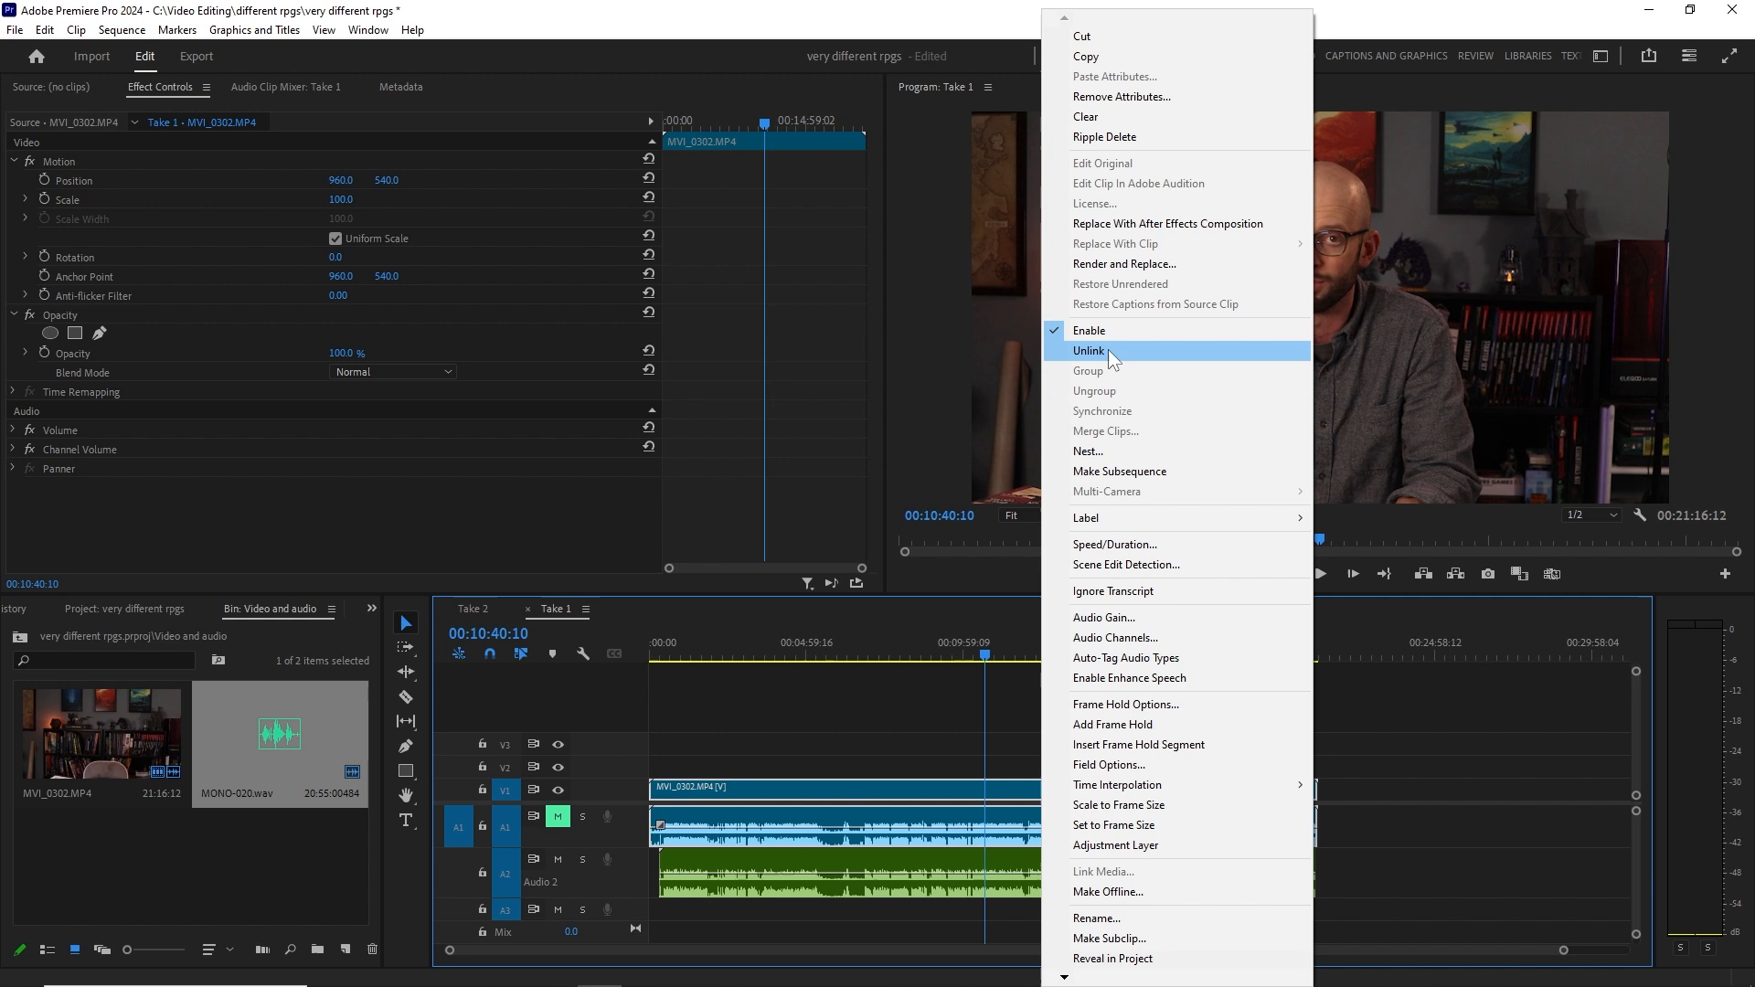
left_click(1089, 350)
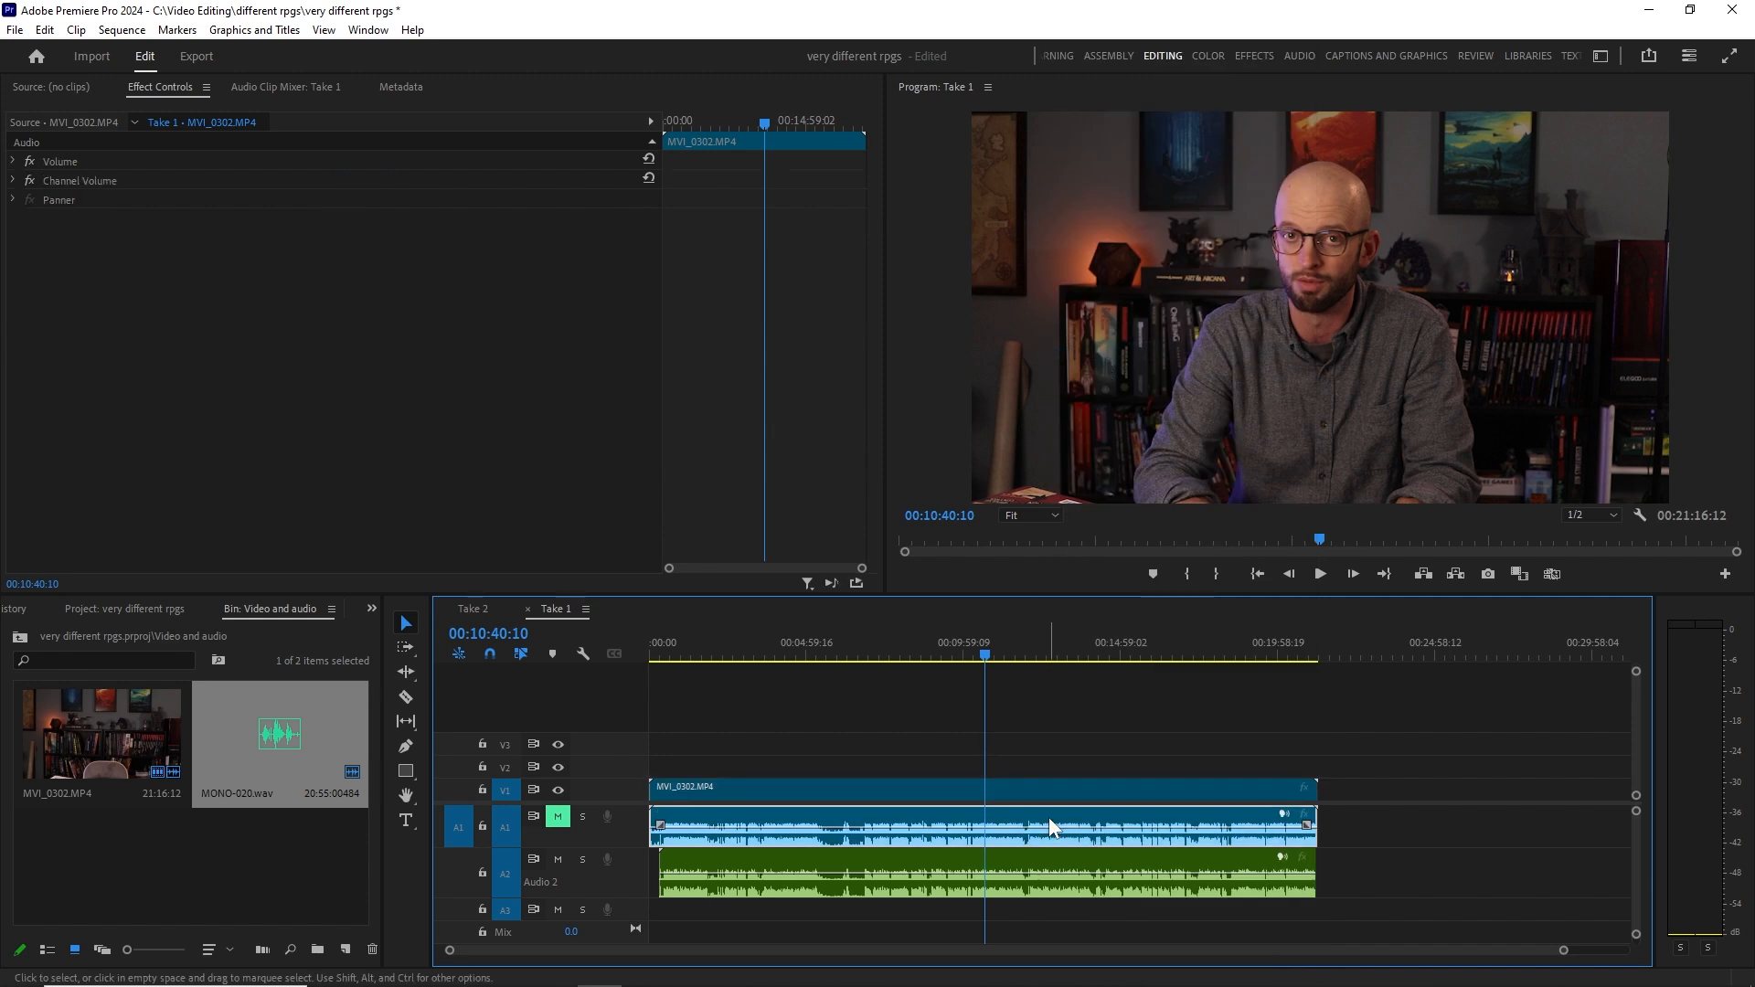
mouse_move(1422, 808)
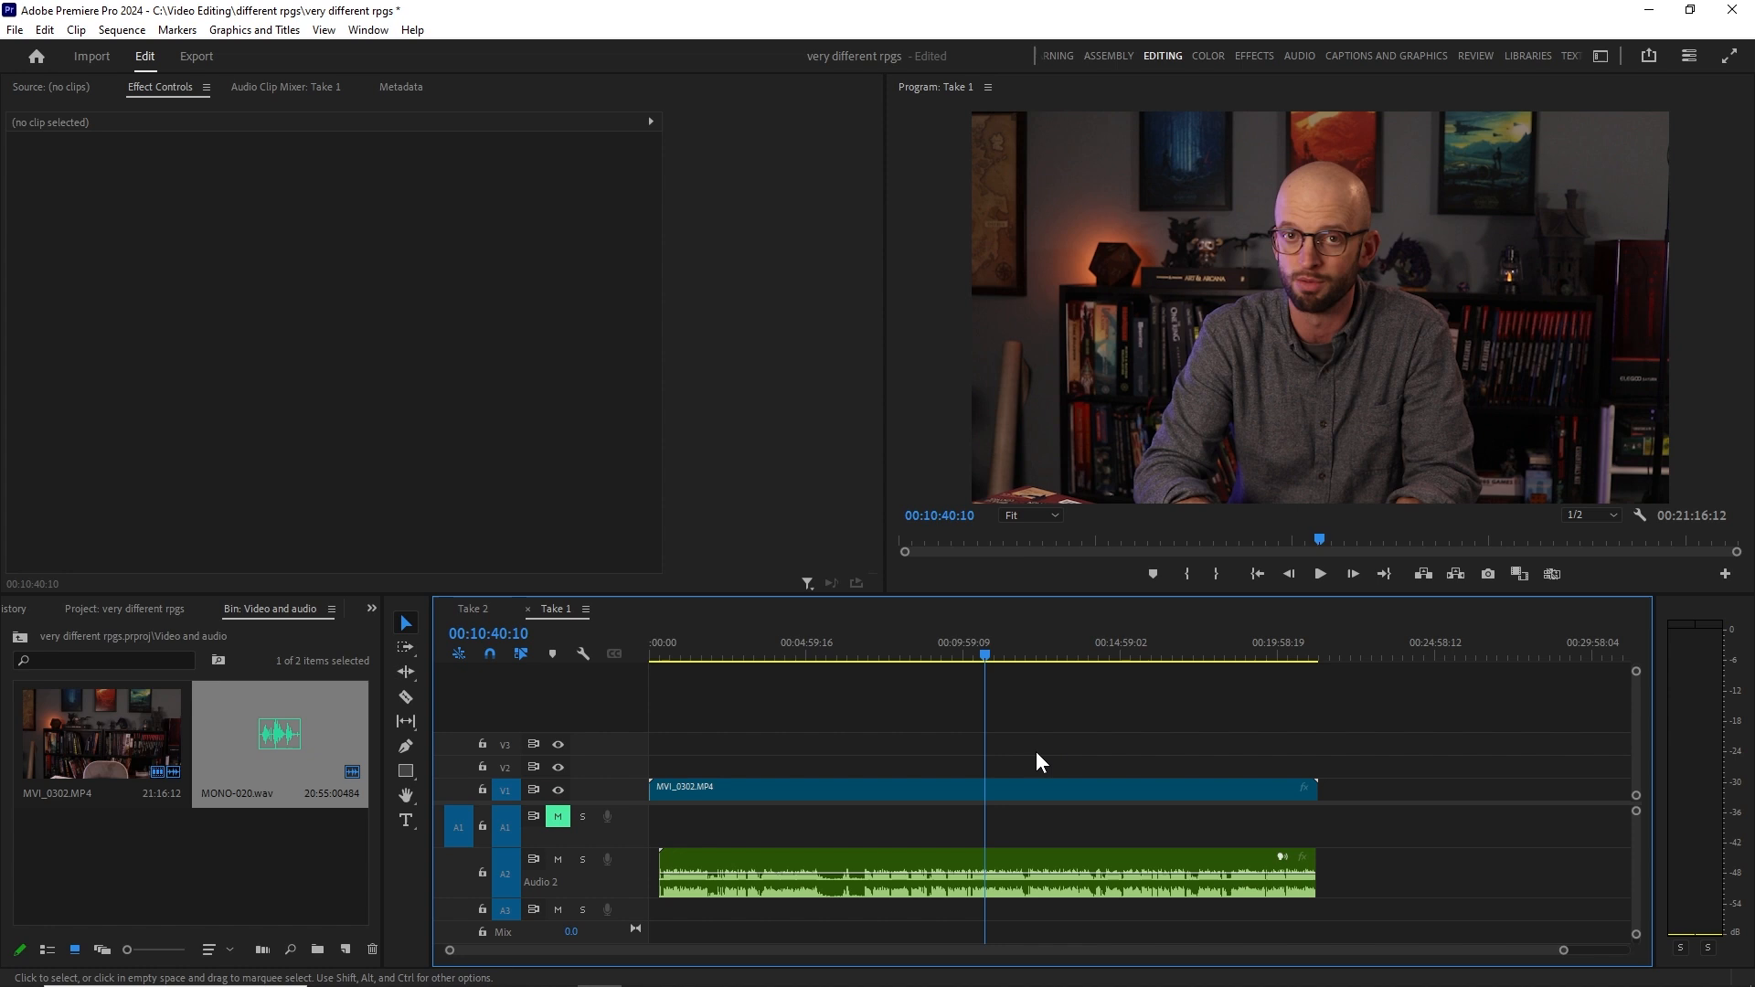
mouse_move(1009, 838)
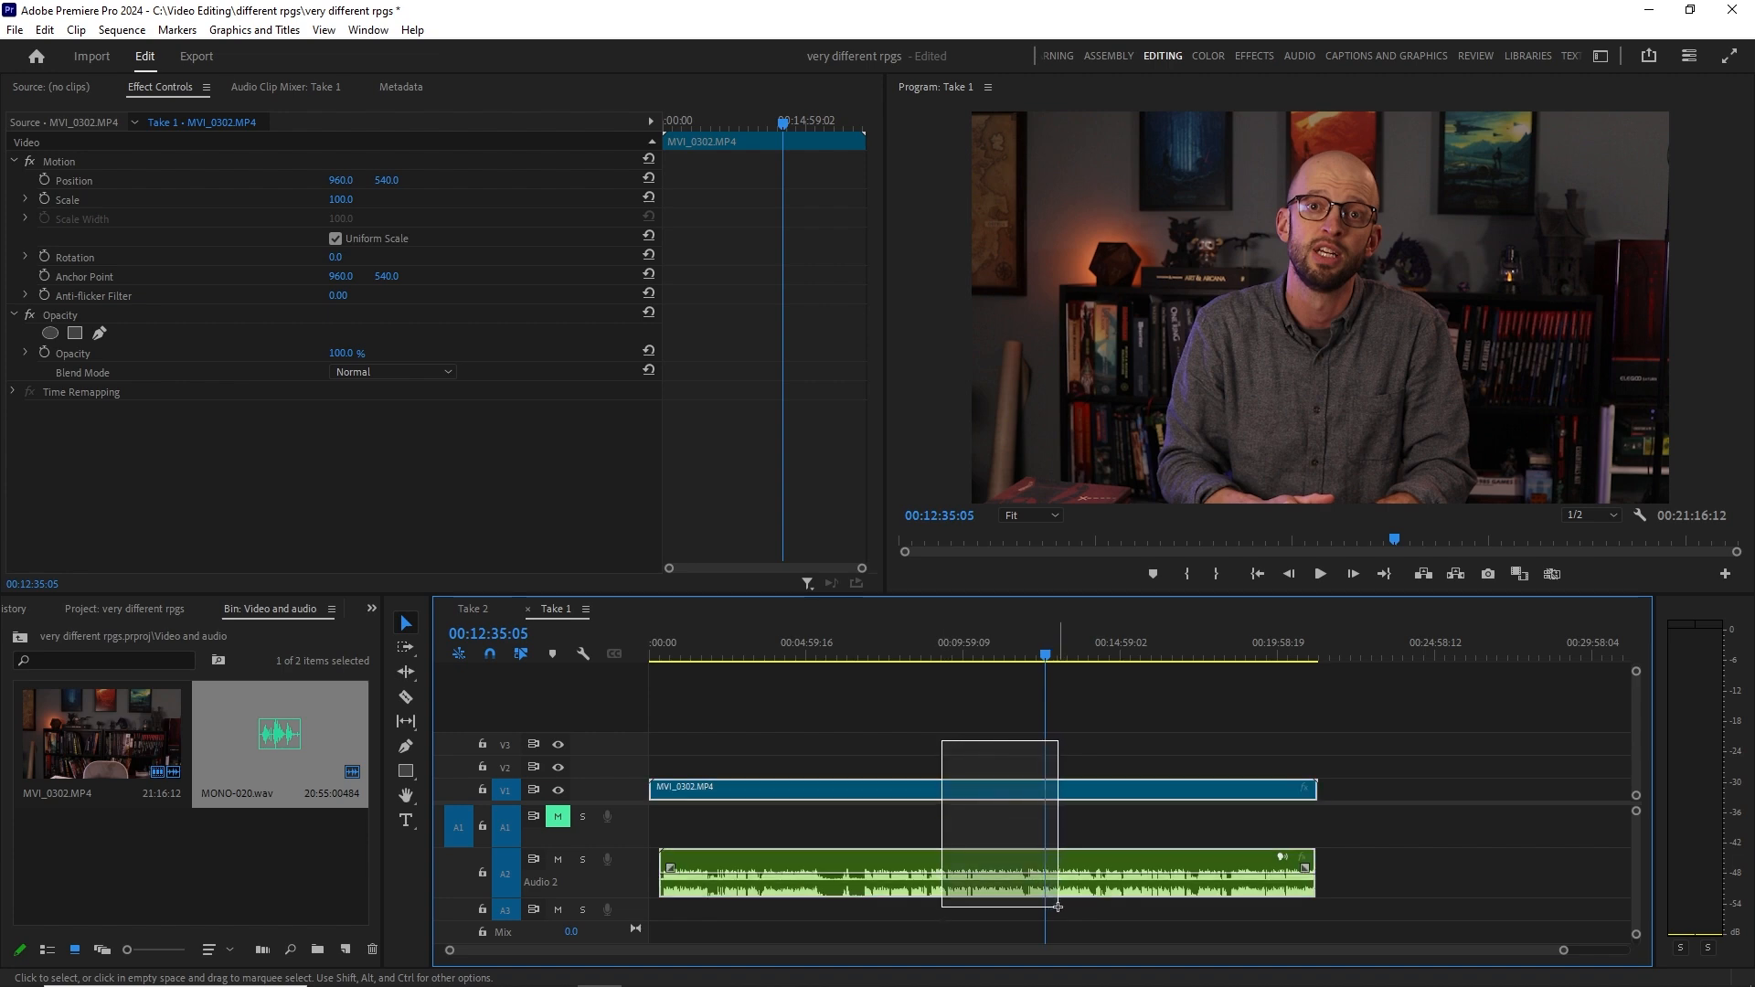
Link the WAV audio to the MVI_0302 video clip.
left_click(995, 786)
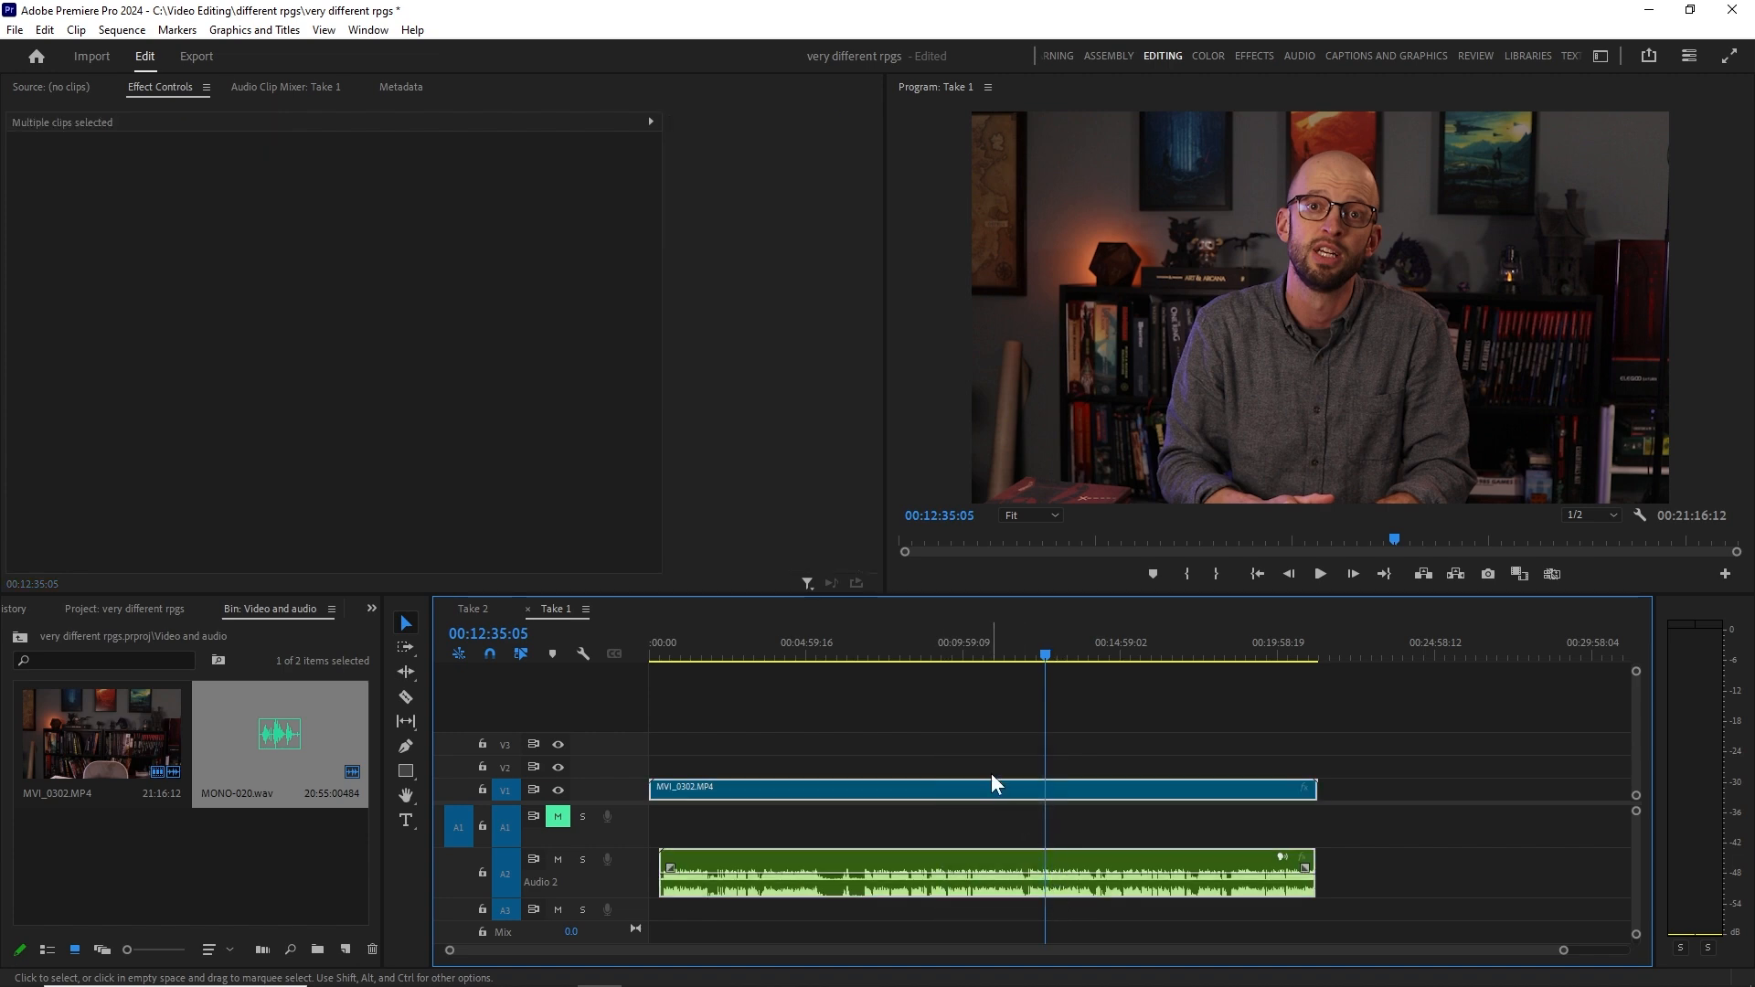
right_click(994, 785)
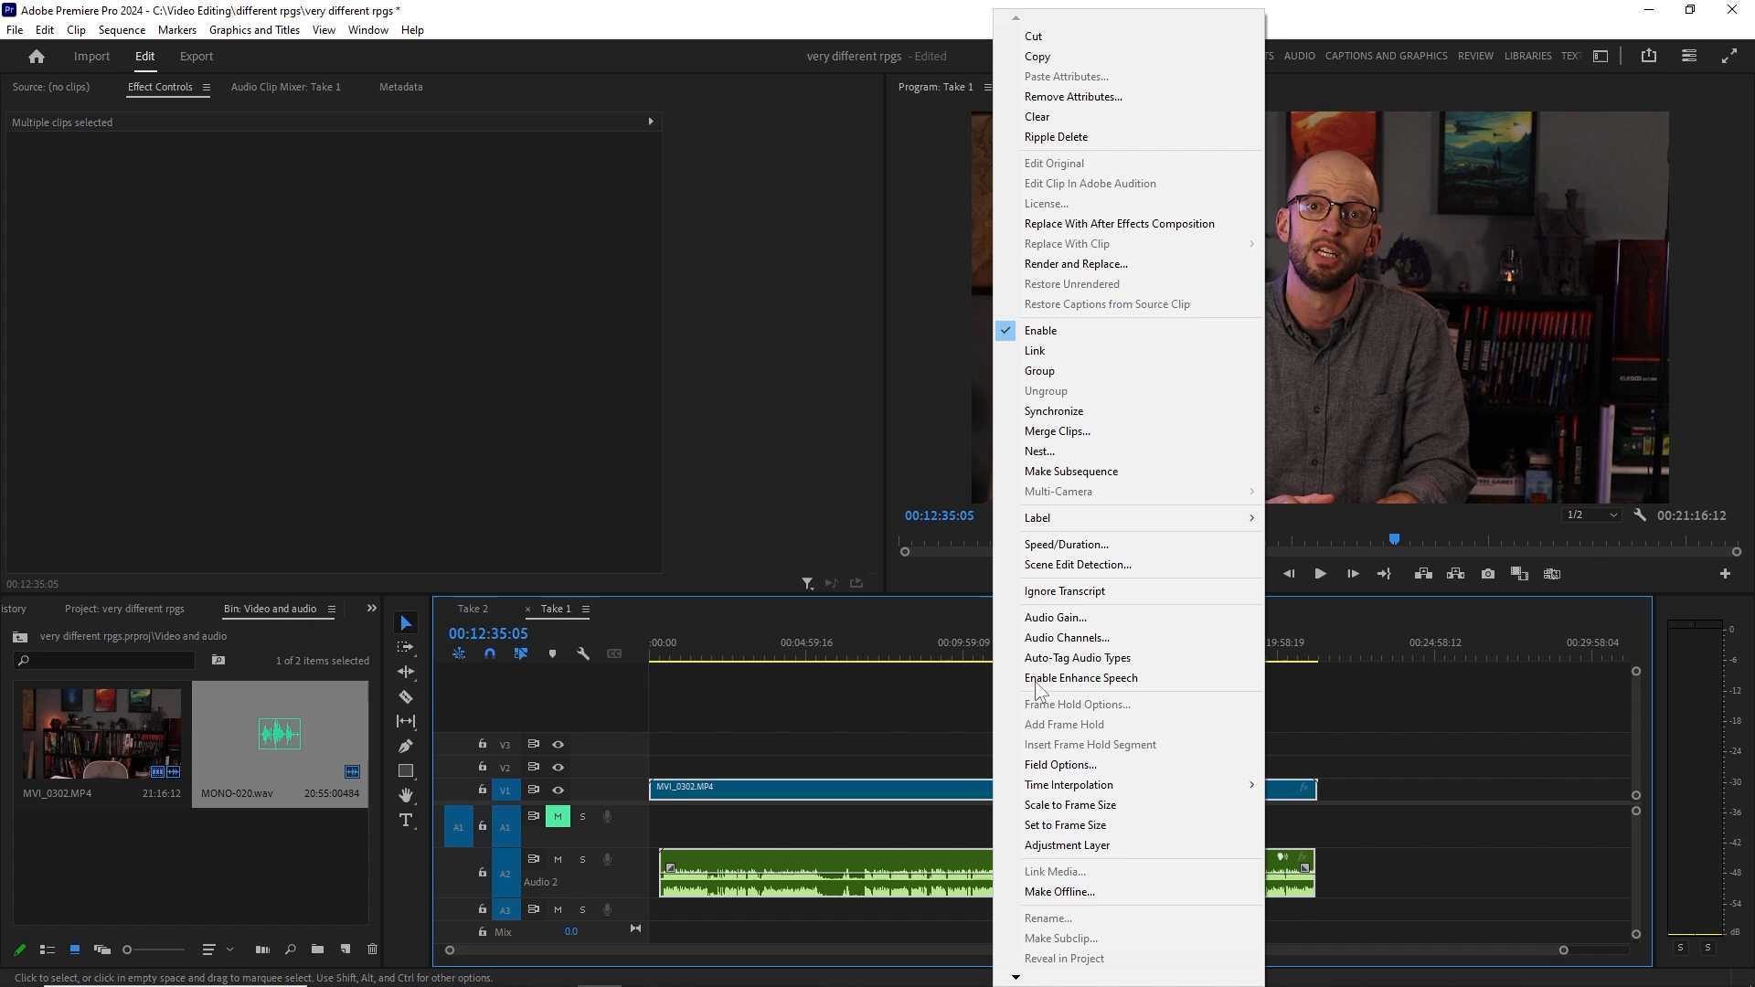
left_click(1034, 351)
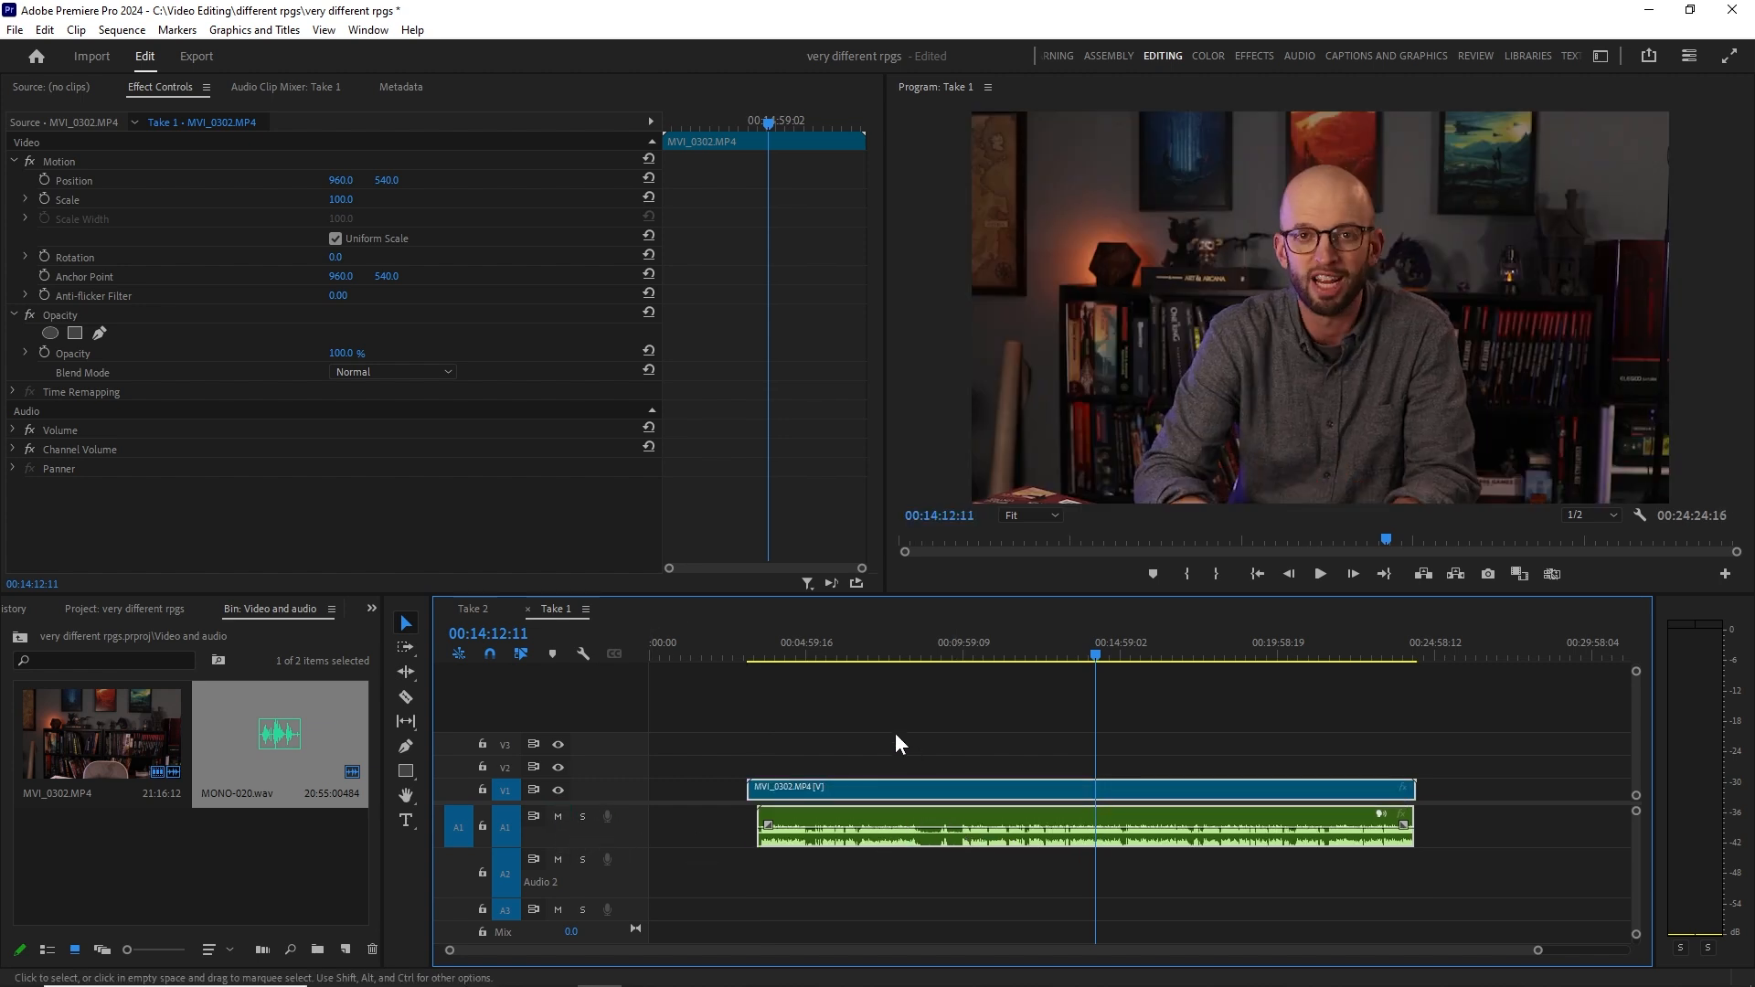
mouse_move(977, 815)
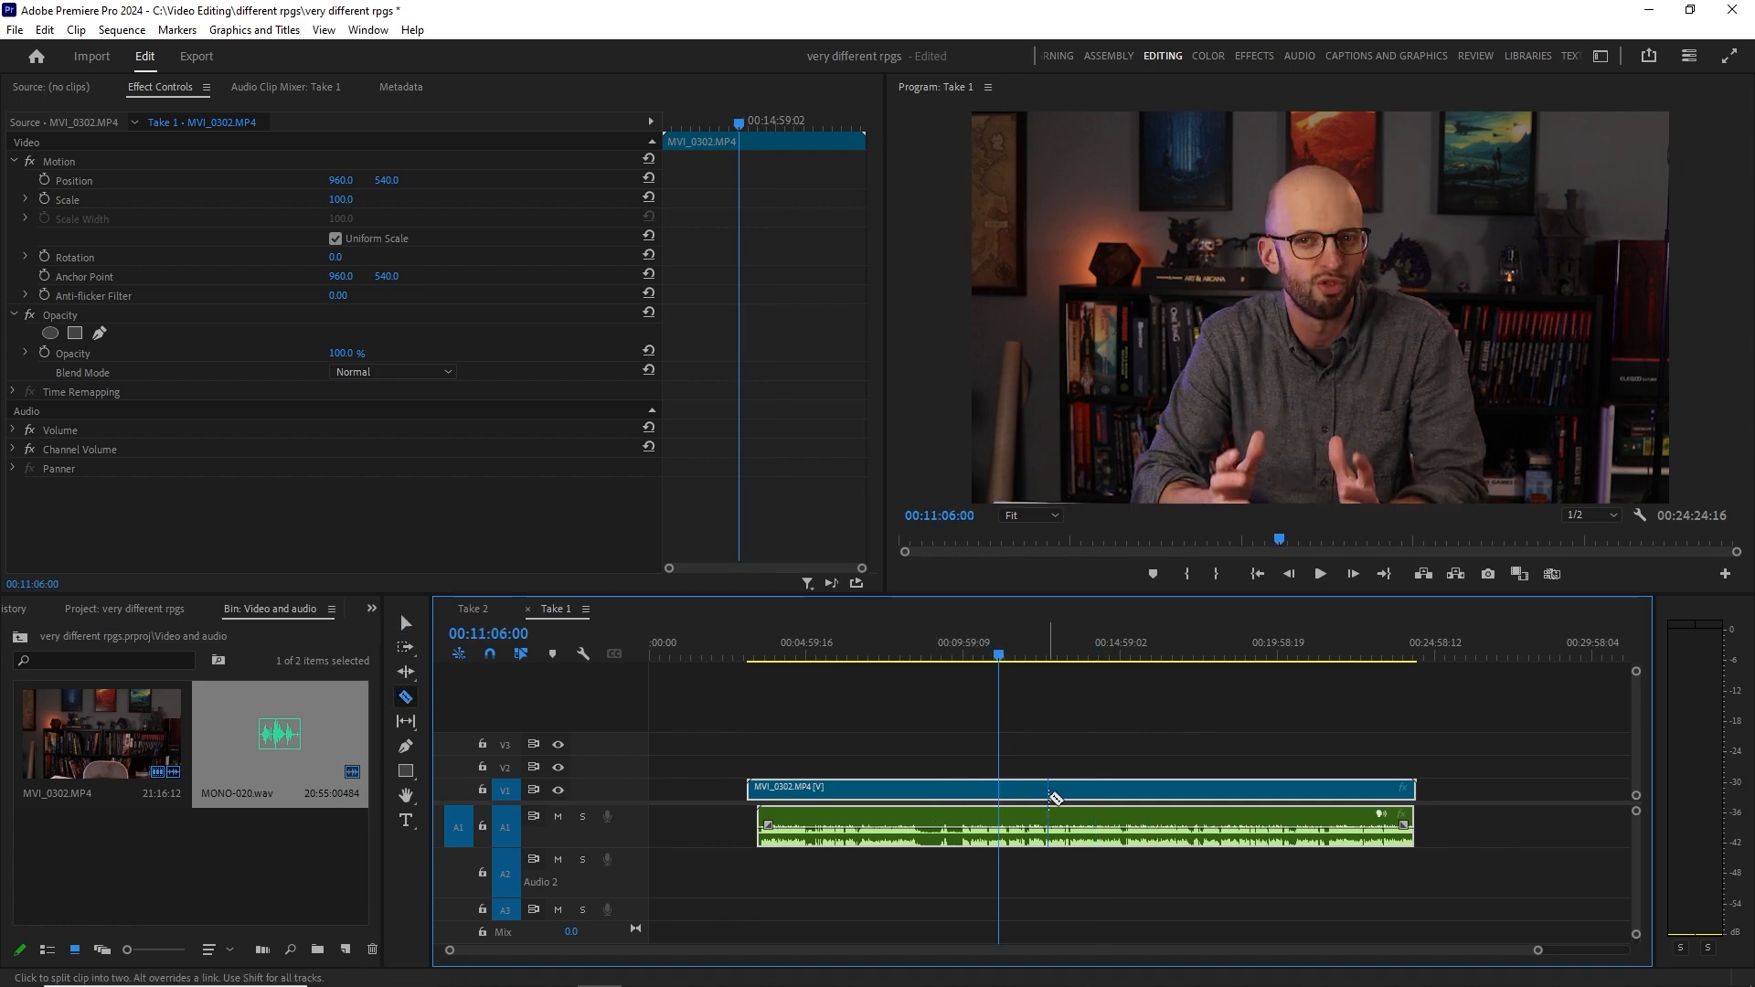
Razor-cut the linked video and WAV clip into separate pieces.
left_click(1056, 803)
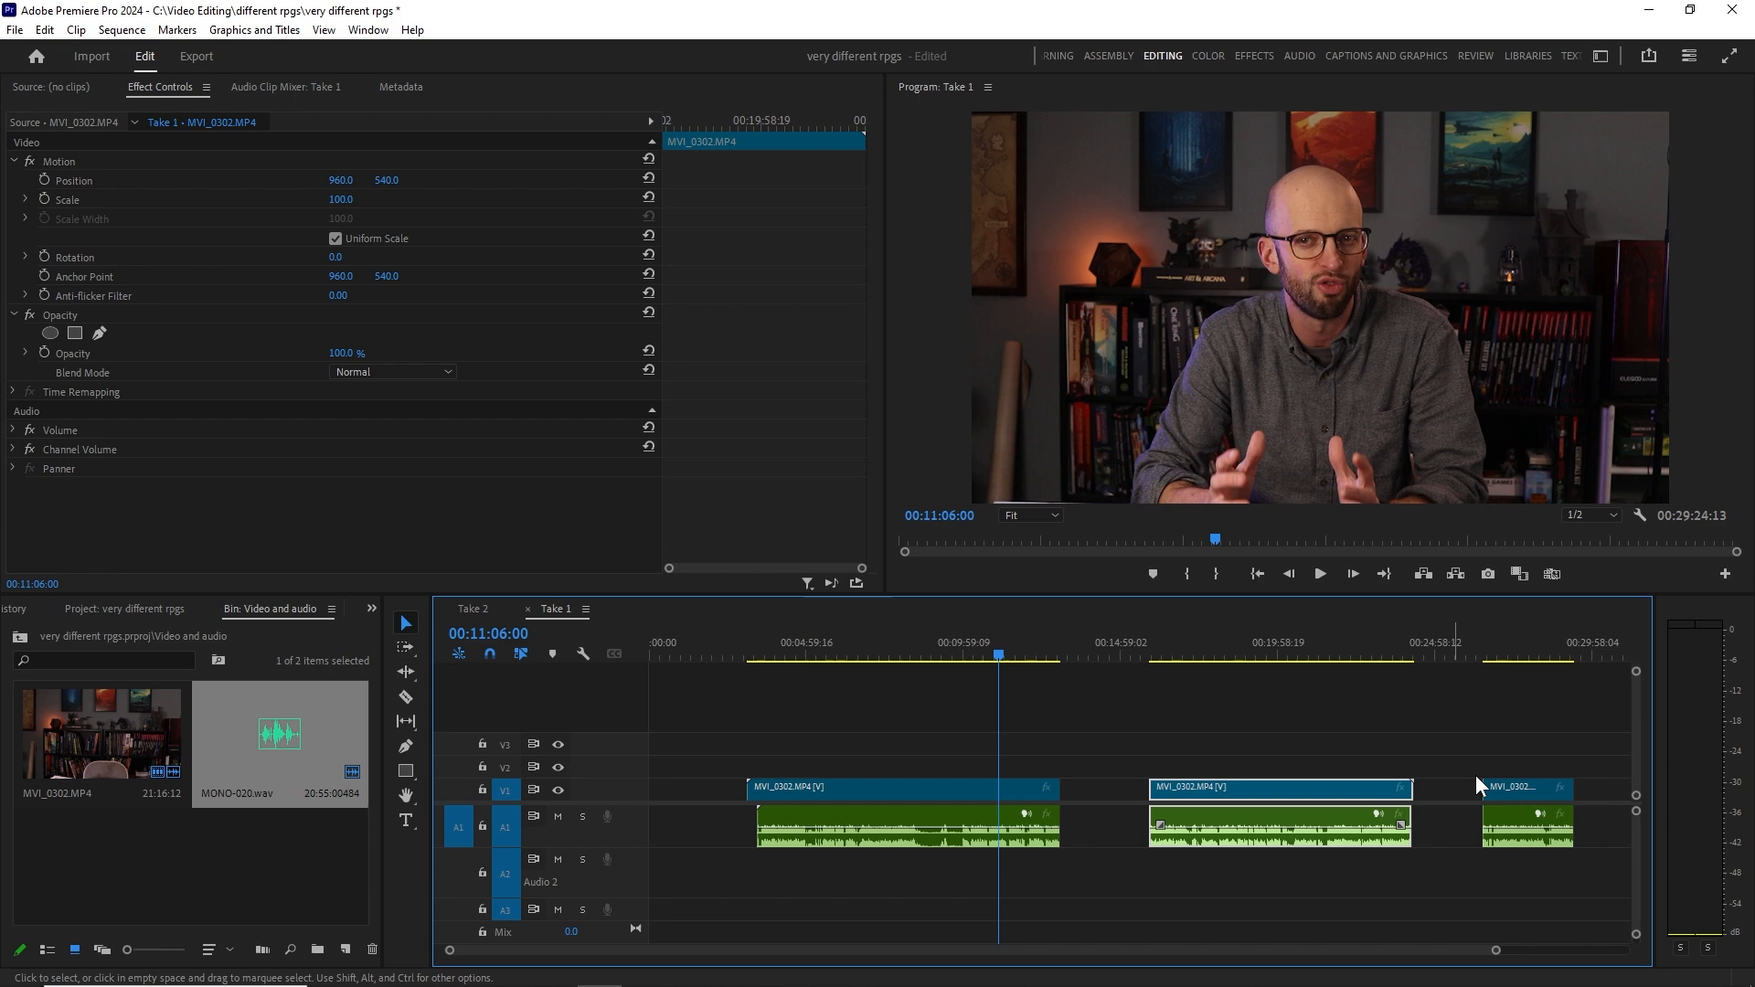
mouse_move(1169, 809)
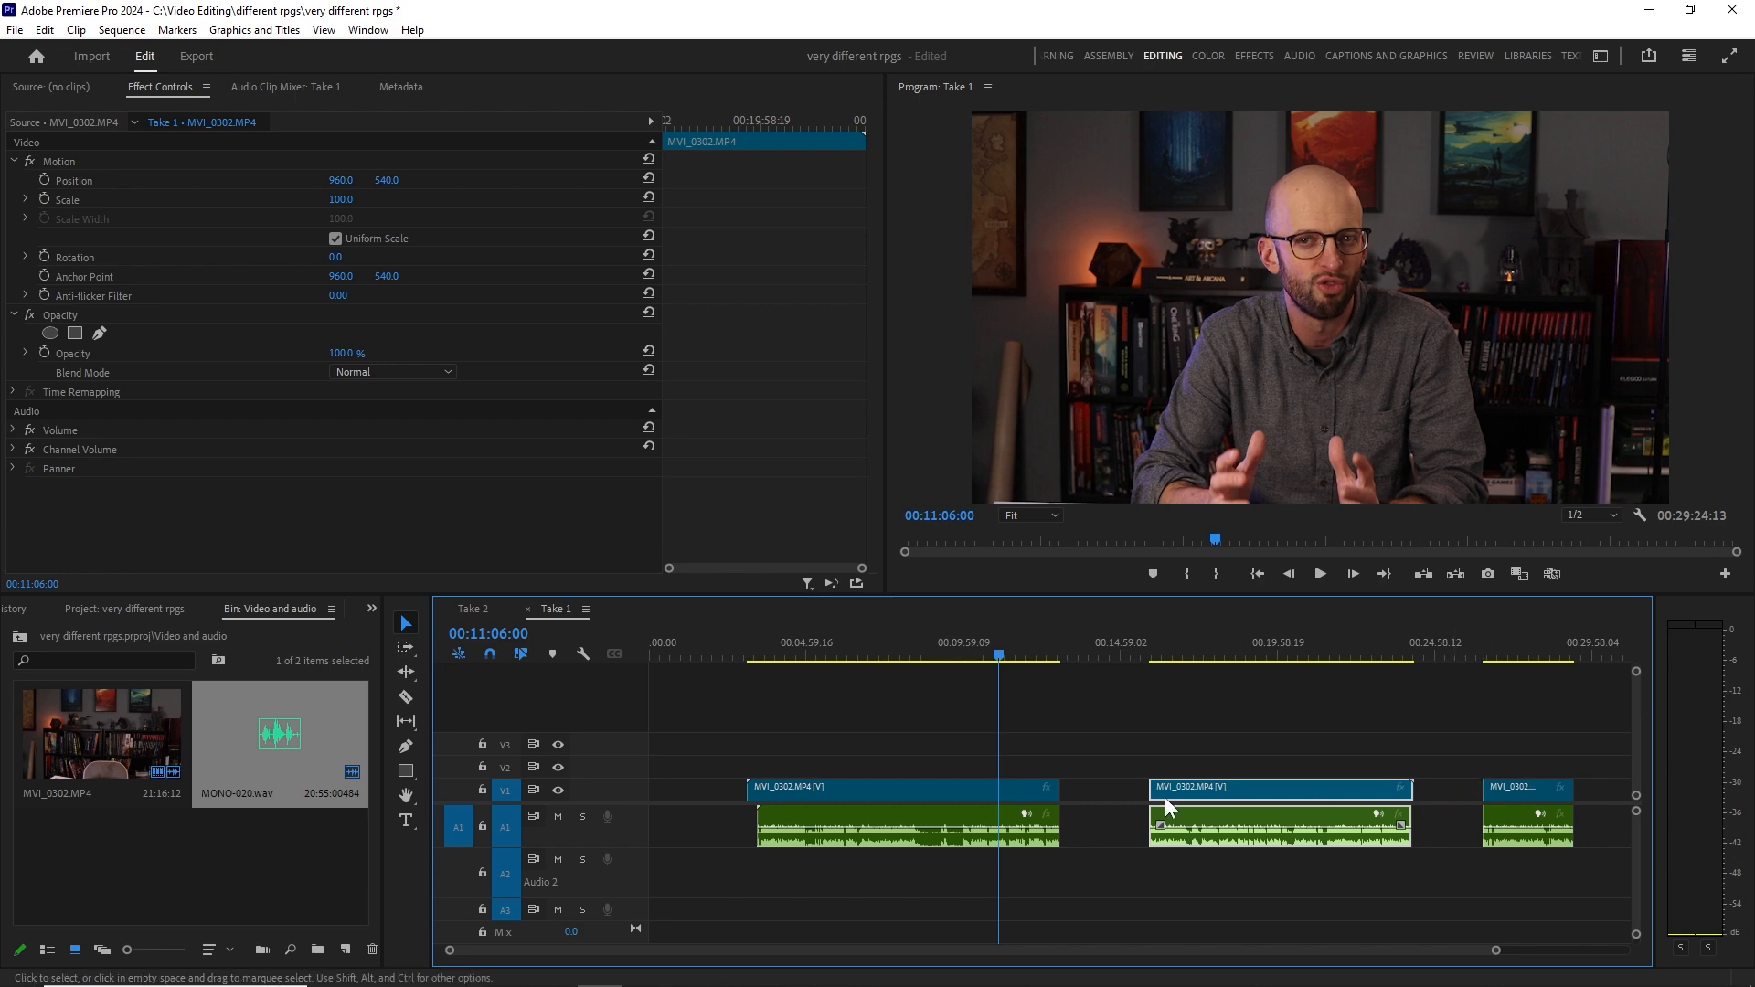
mouse_move(1076, 860)
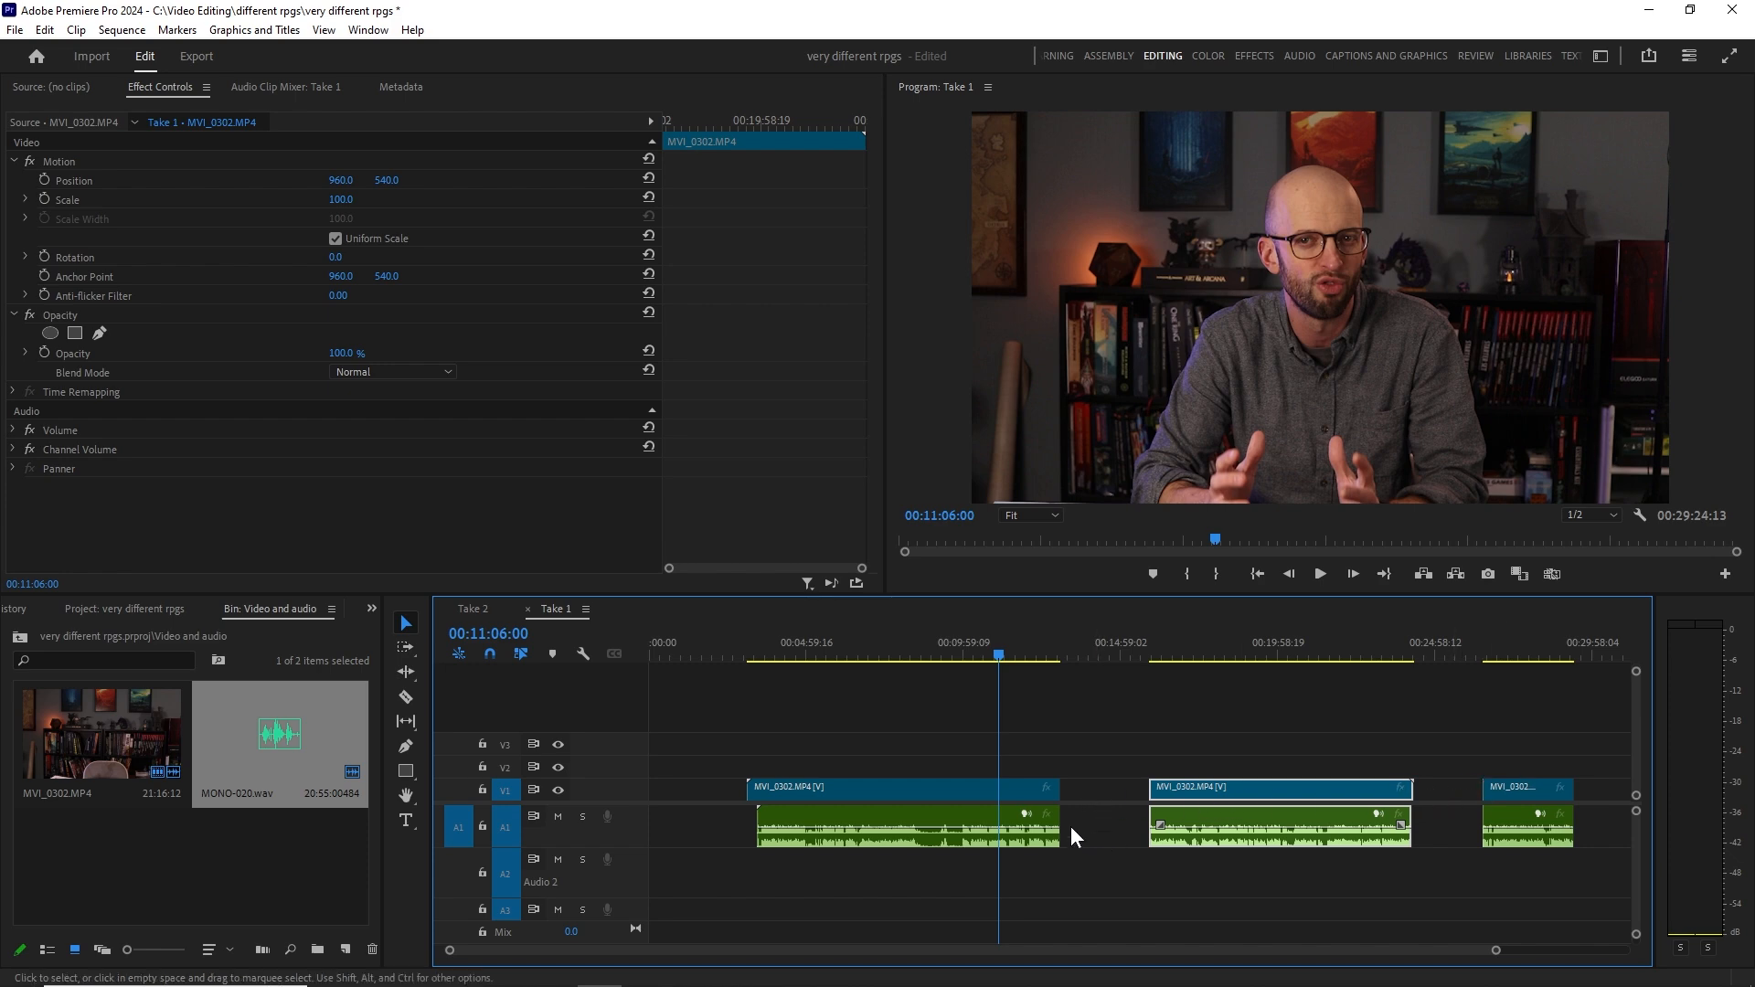